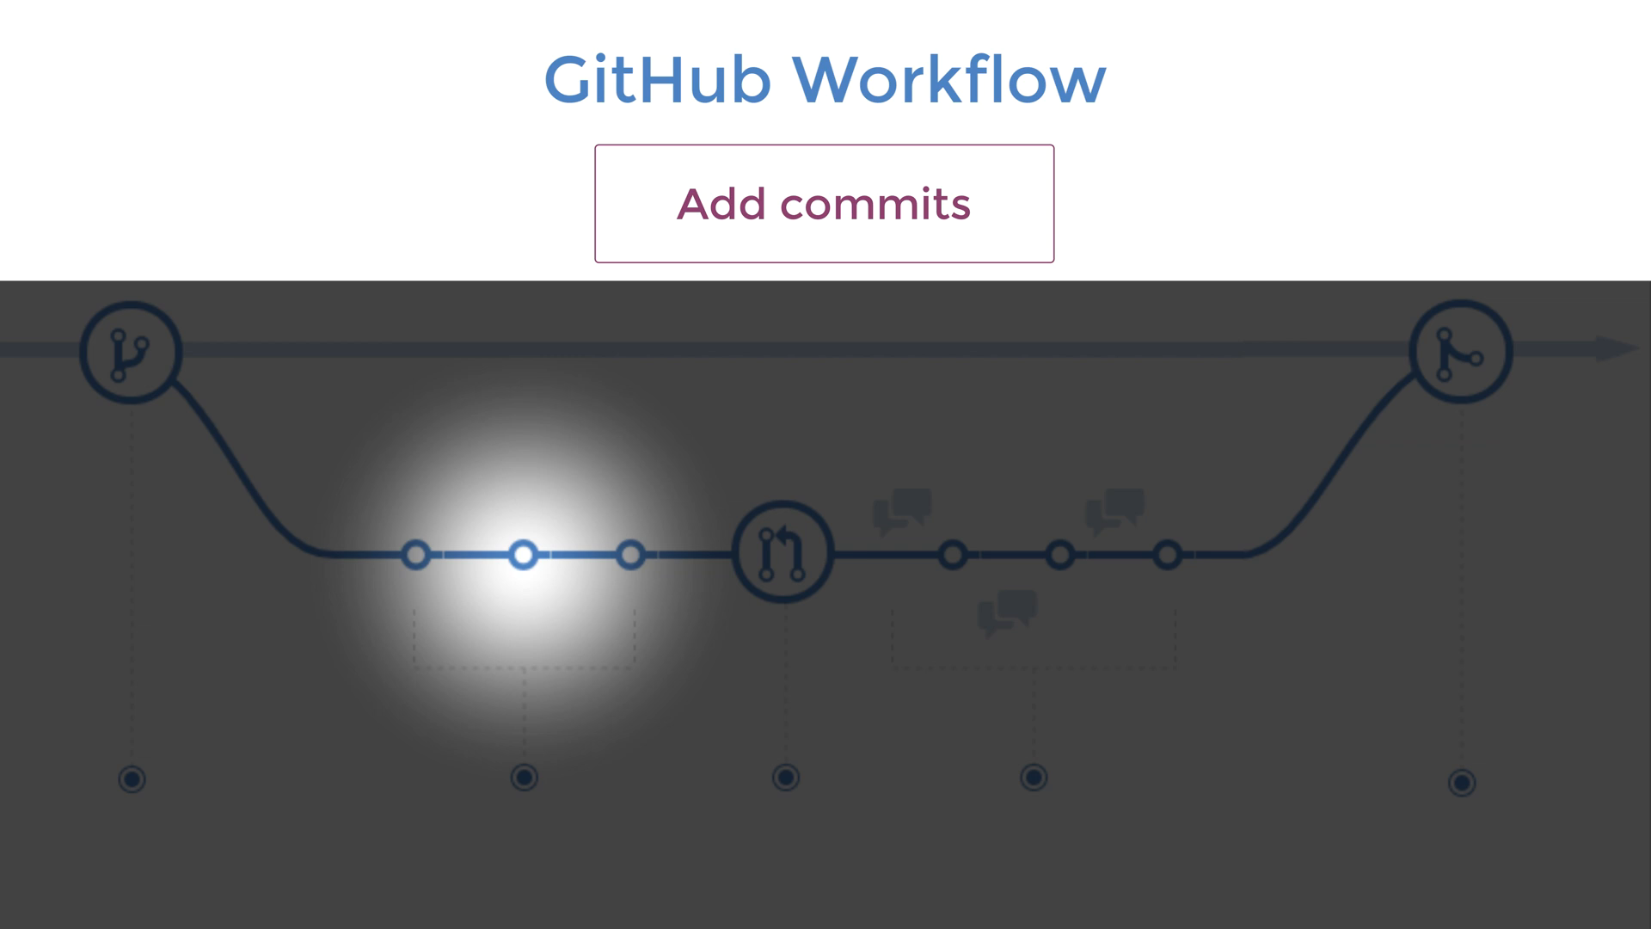
# Advance the workflow diagram to Add commits and show the HelloWorld repository with two commits.
pyautogui.click(824, 203)
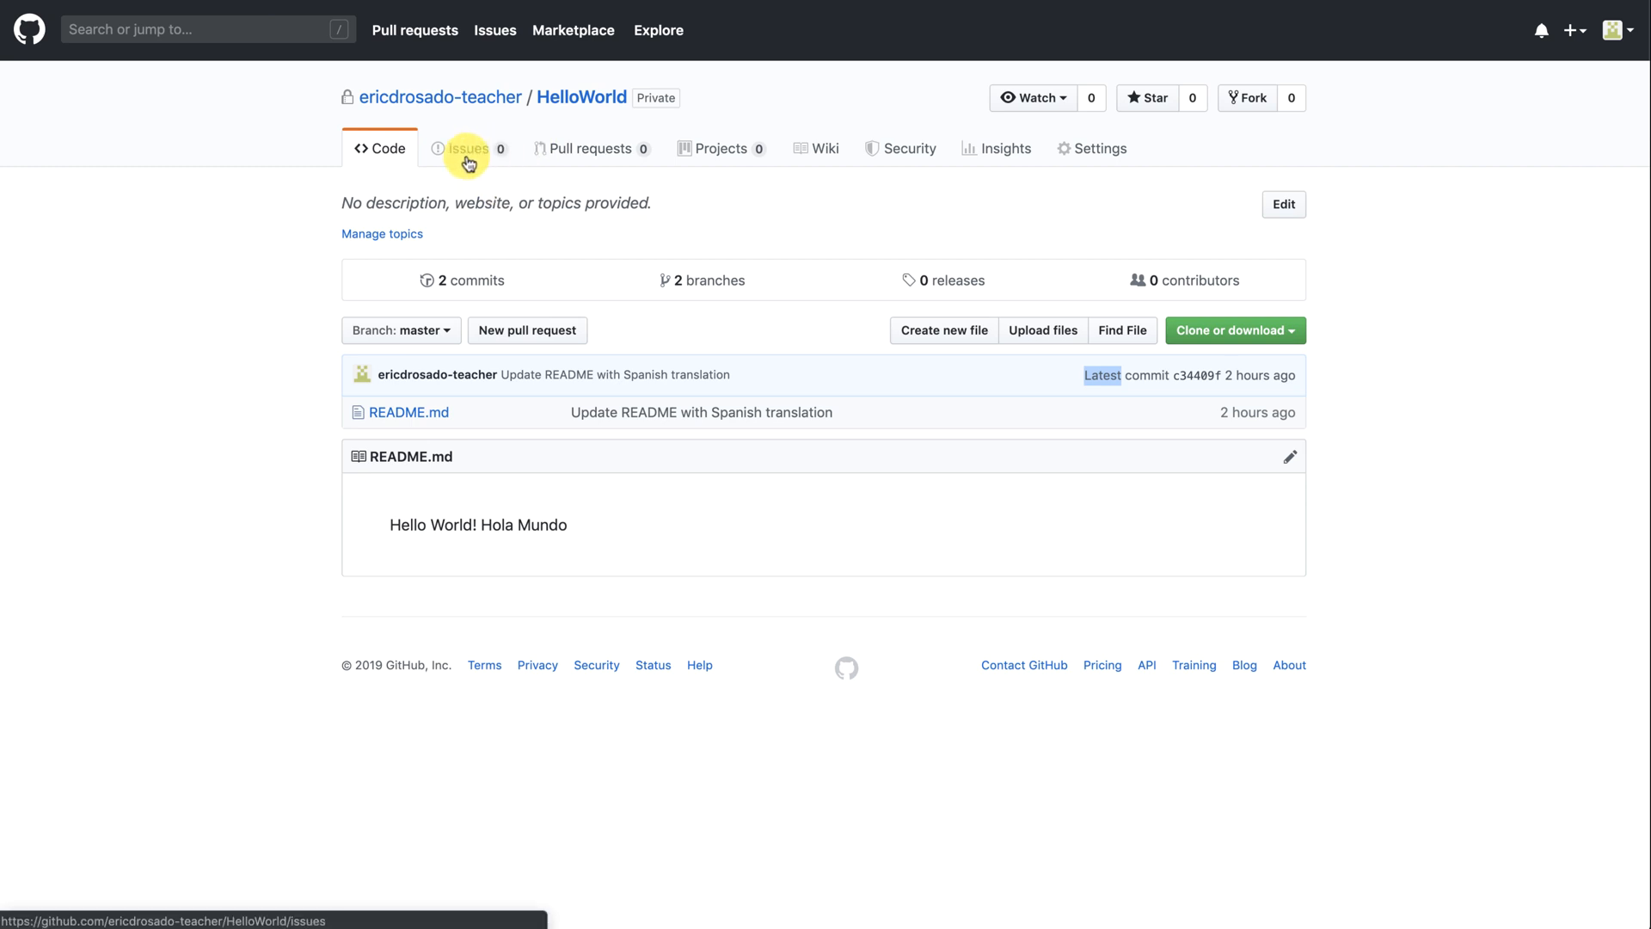
# Submit a new issue titled 'Italian Translation' asking to add an Italian translation to the README.
pyautogui.click(467, 148)
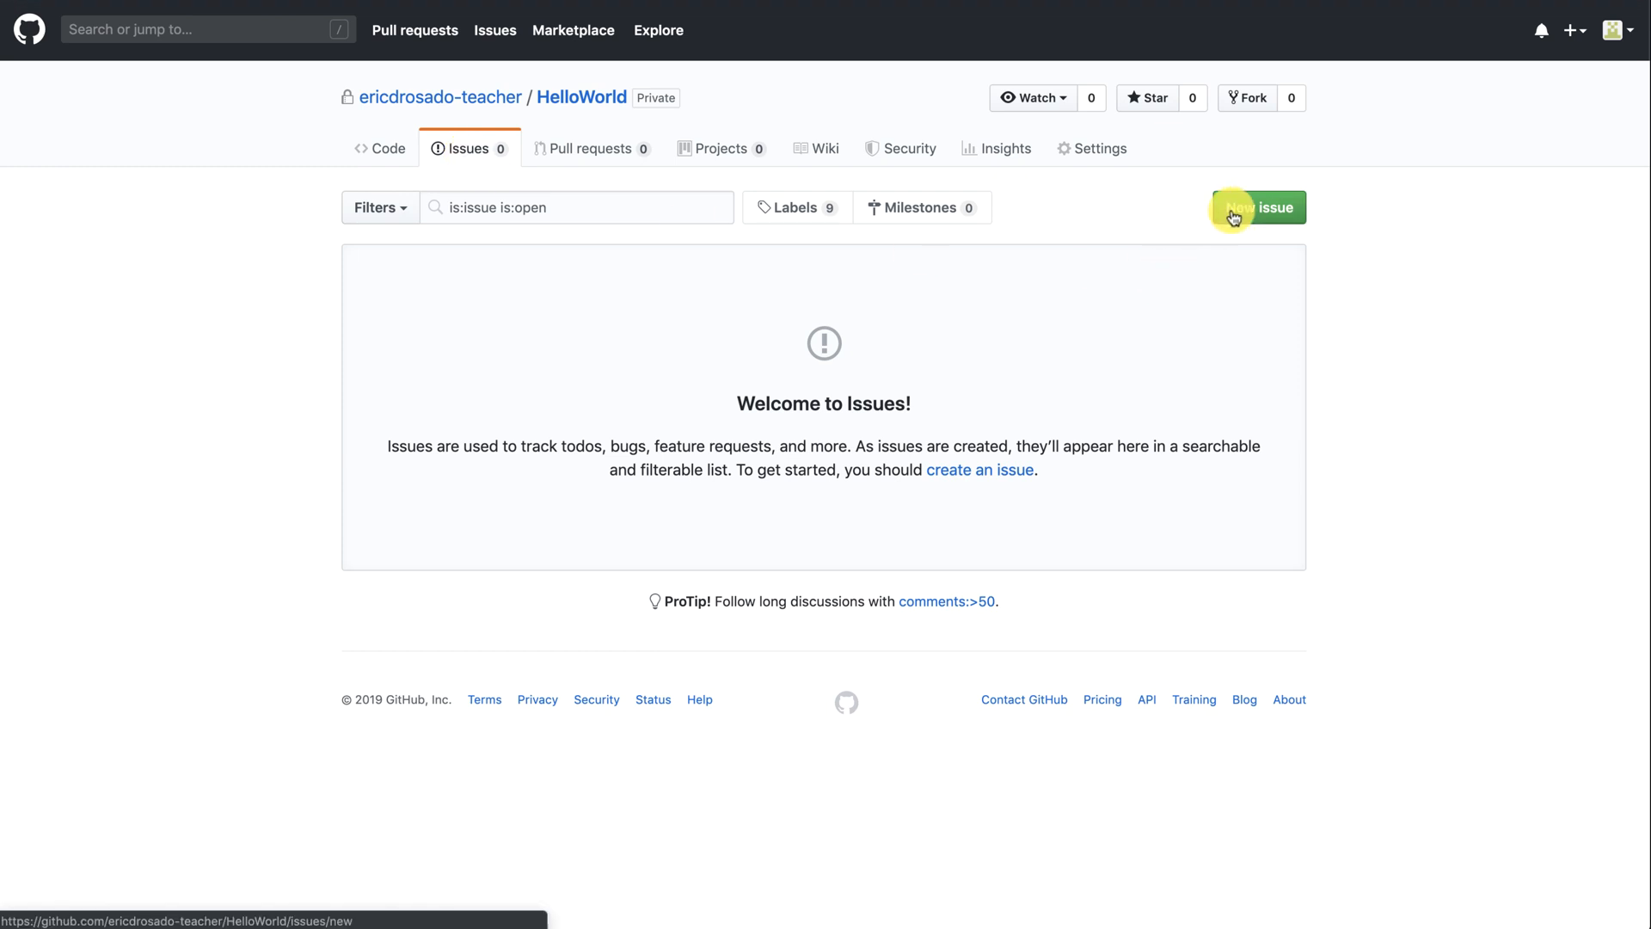
pyautogui.click(1257, 206)
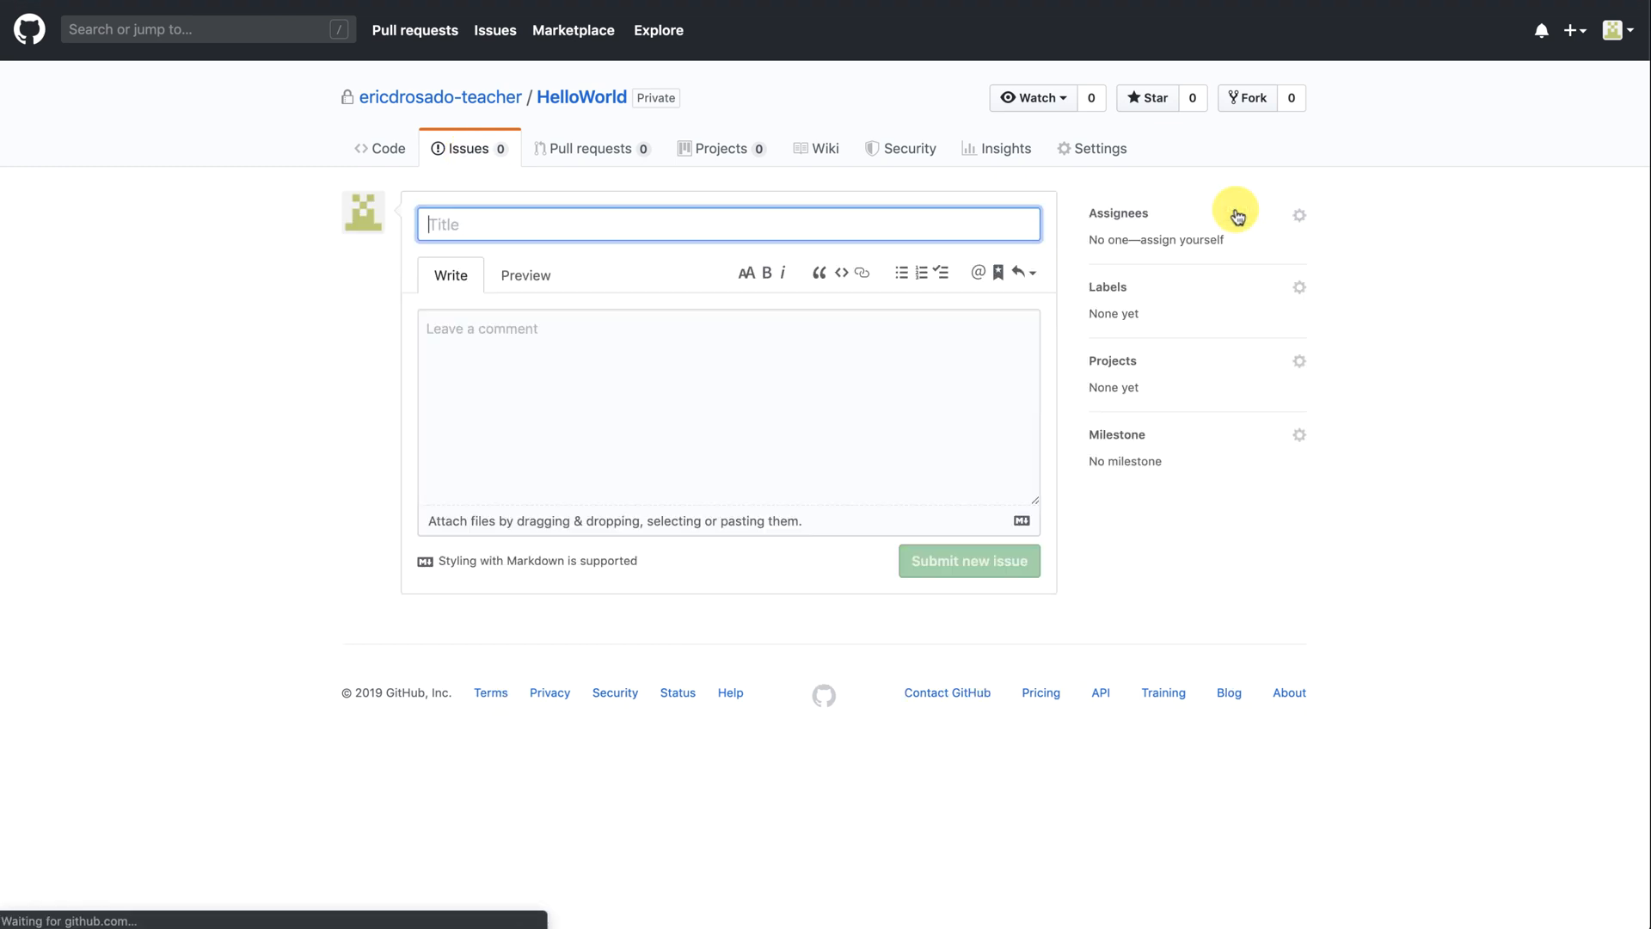
pyautogui.moveTo(203, 410)
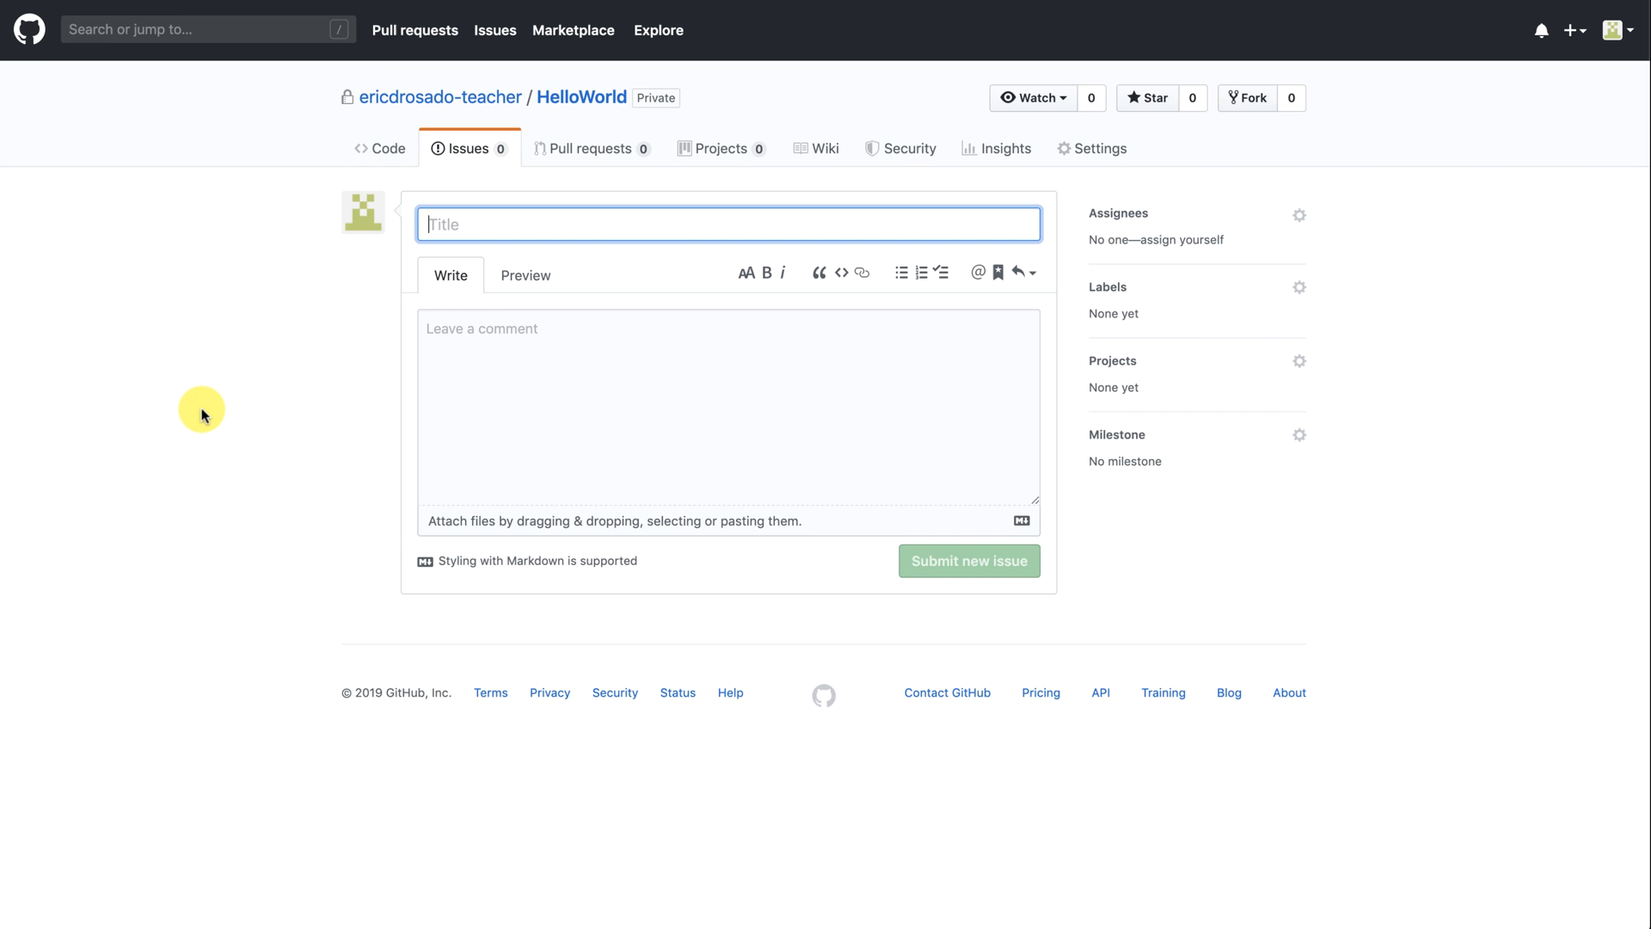
pyautogui.write('Italian')
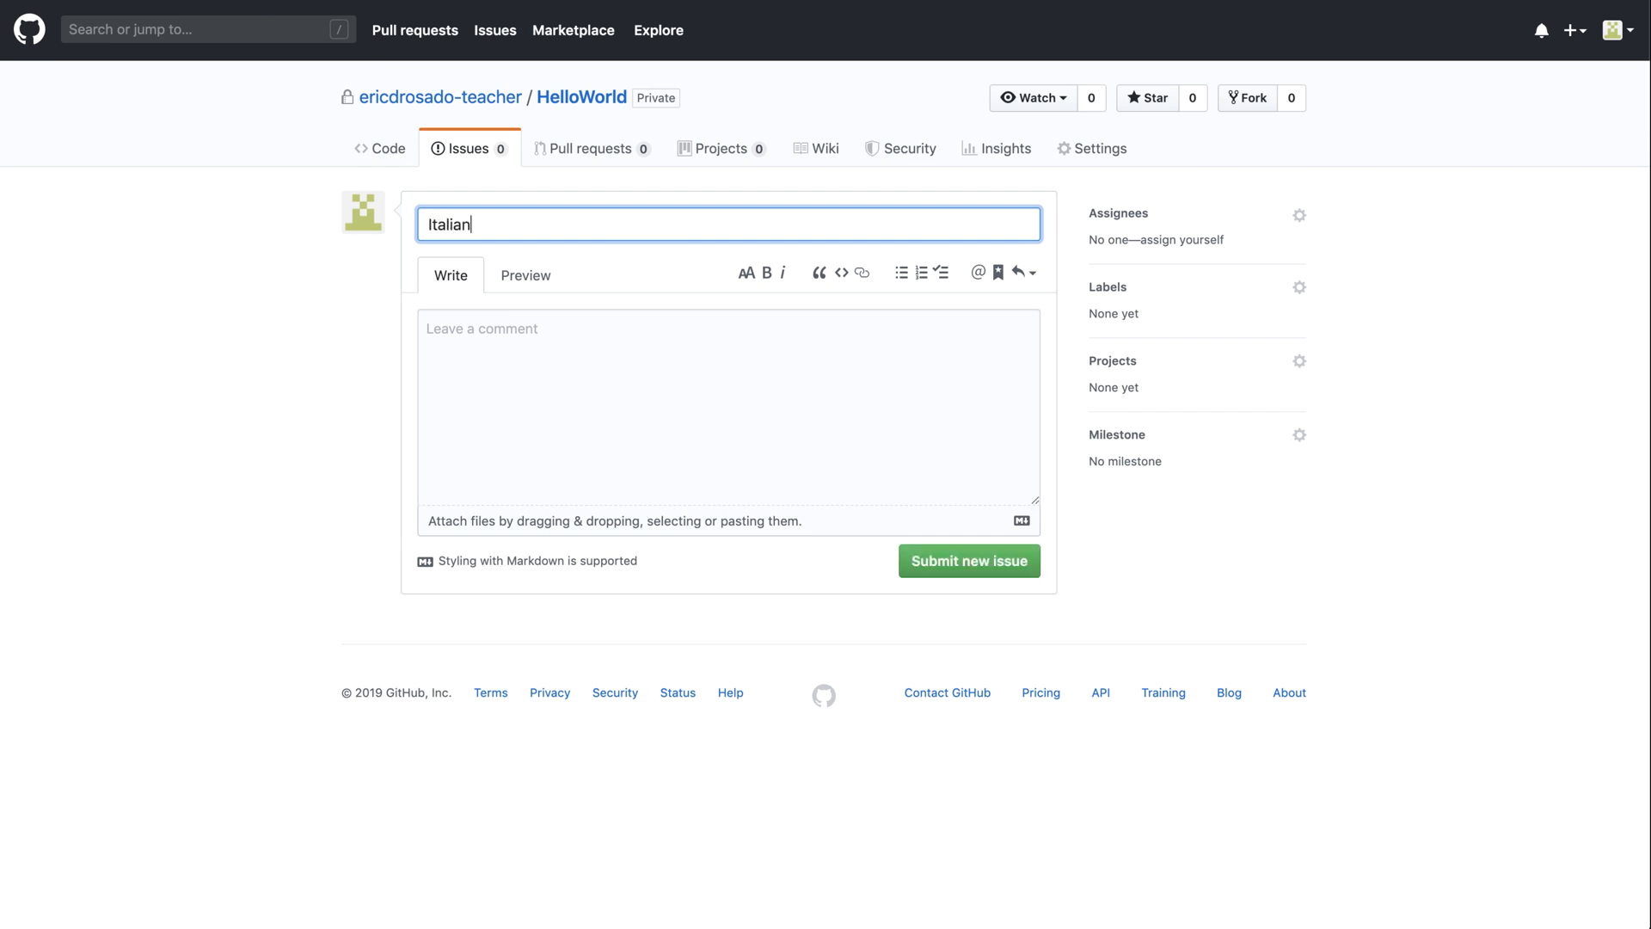
pyautogui.write('Translation')
pyautogui.click(727, 405)
pyautogui.write('It would be nice to add an Itali')
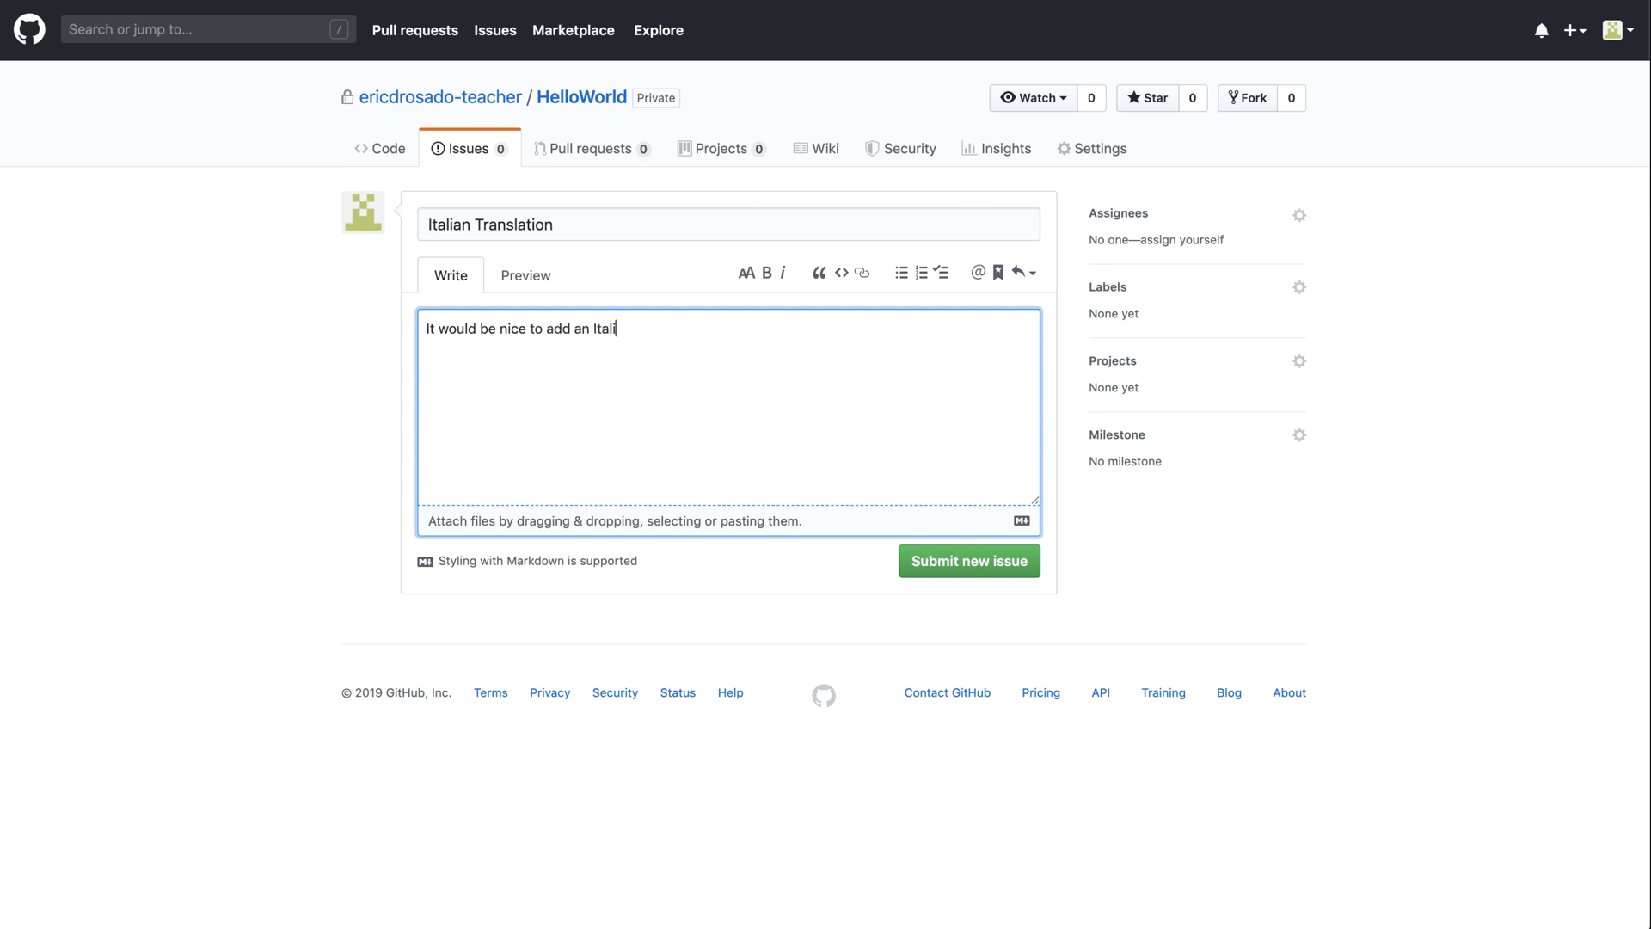
pyautogui.write('an Translation to the REDME')
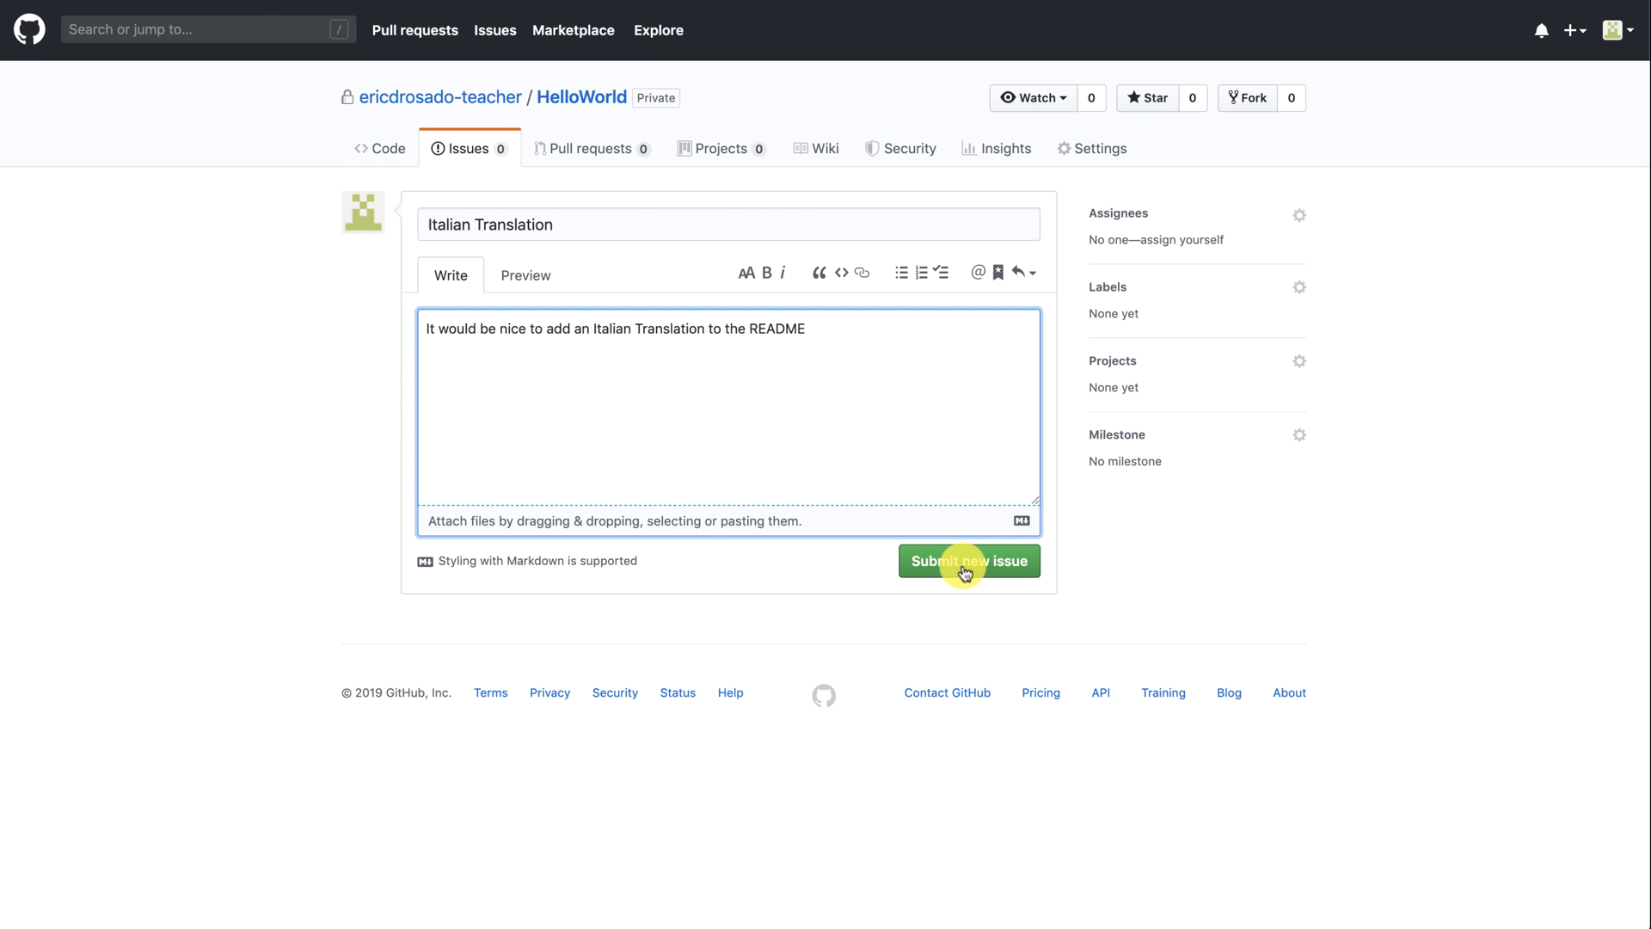
pyautogui.click(969, 561)
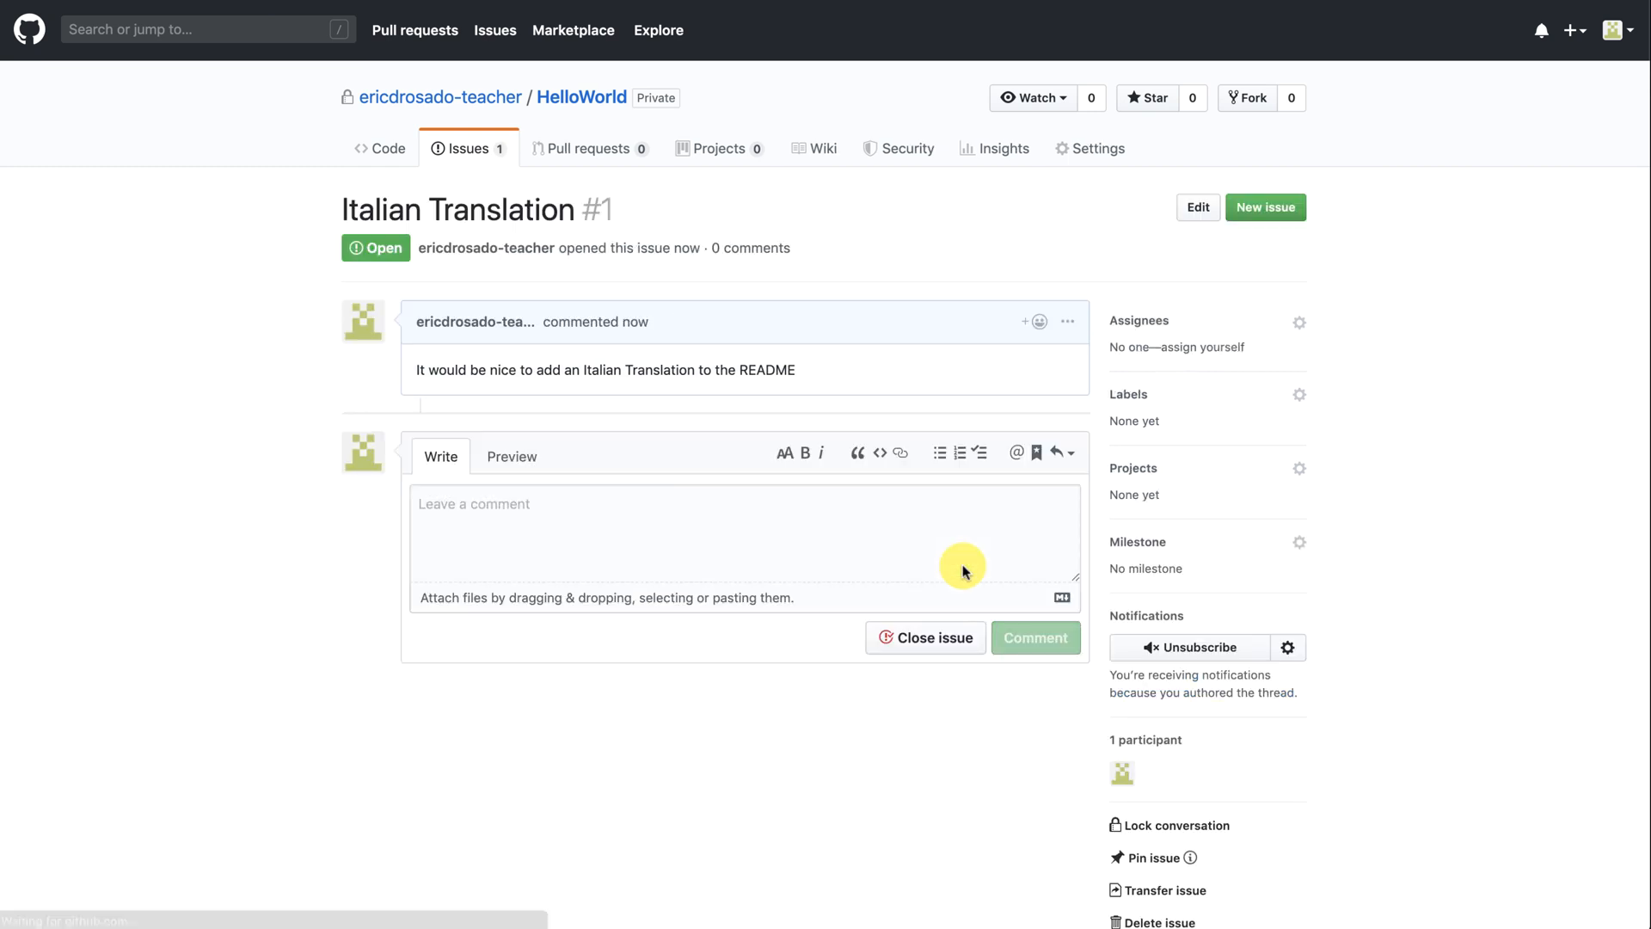
pyautogui.moveTo(272, 437)
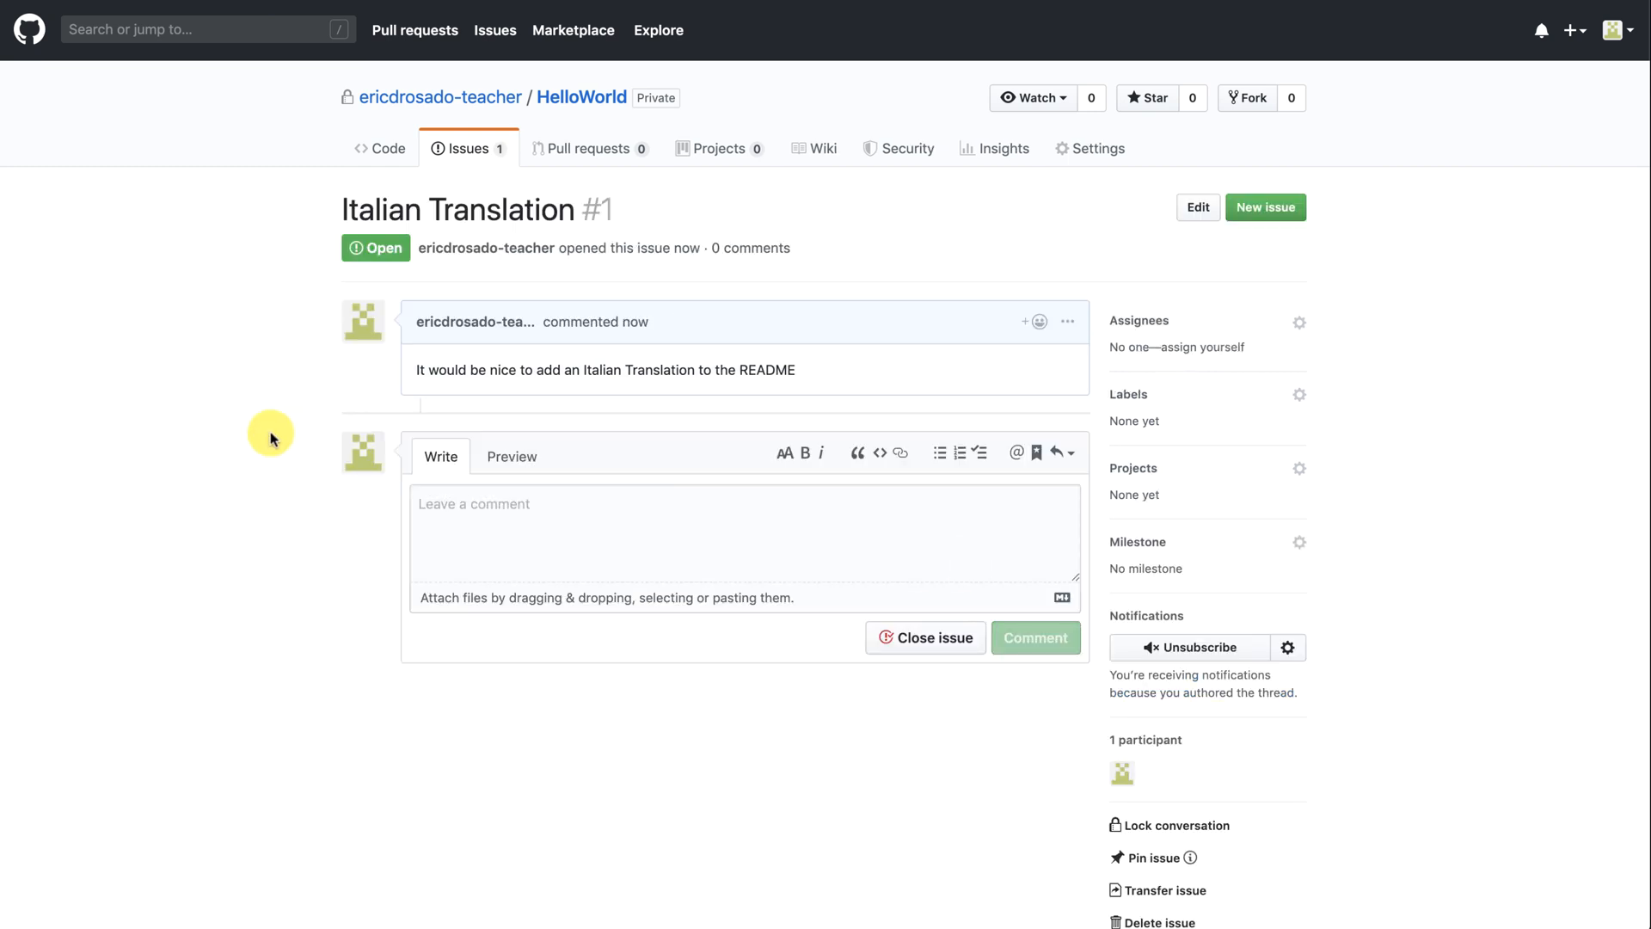
pyautogui.click(468, 148)
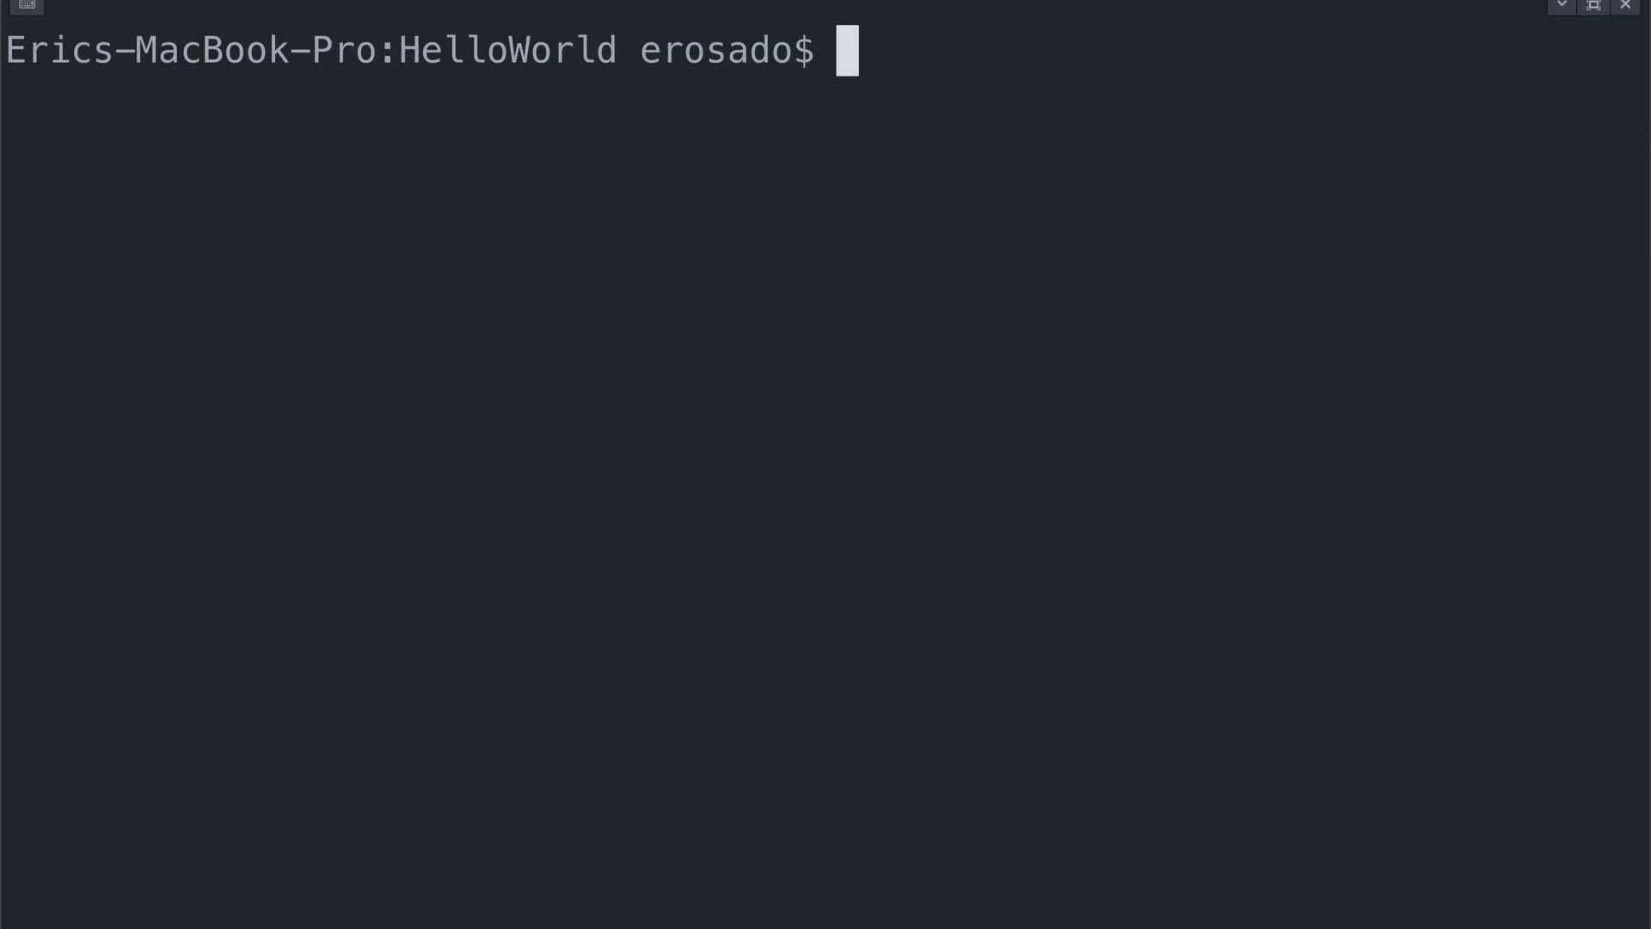
# Create the italian-translation branch and add 'Ciao mondo!' to the README.
pyautogui.write('git branch italian-translation')
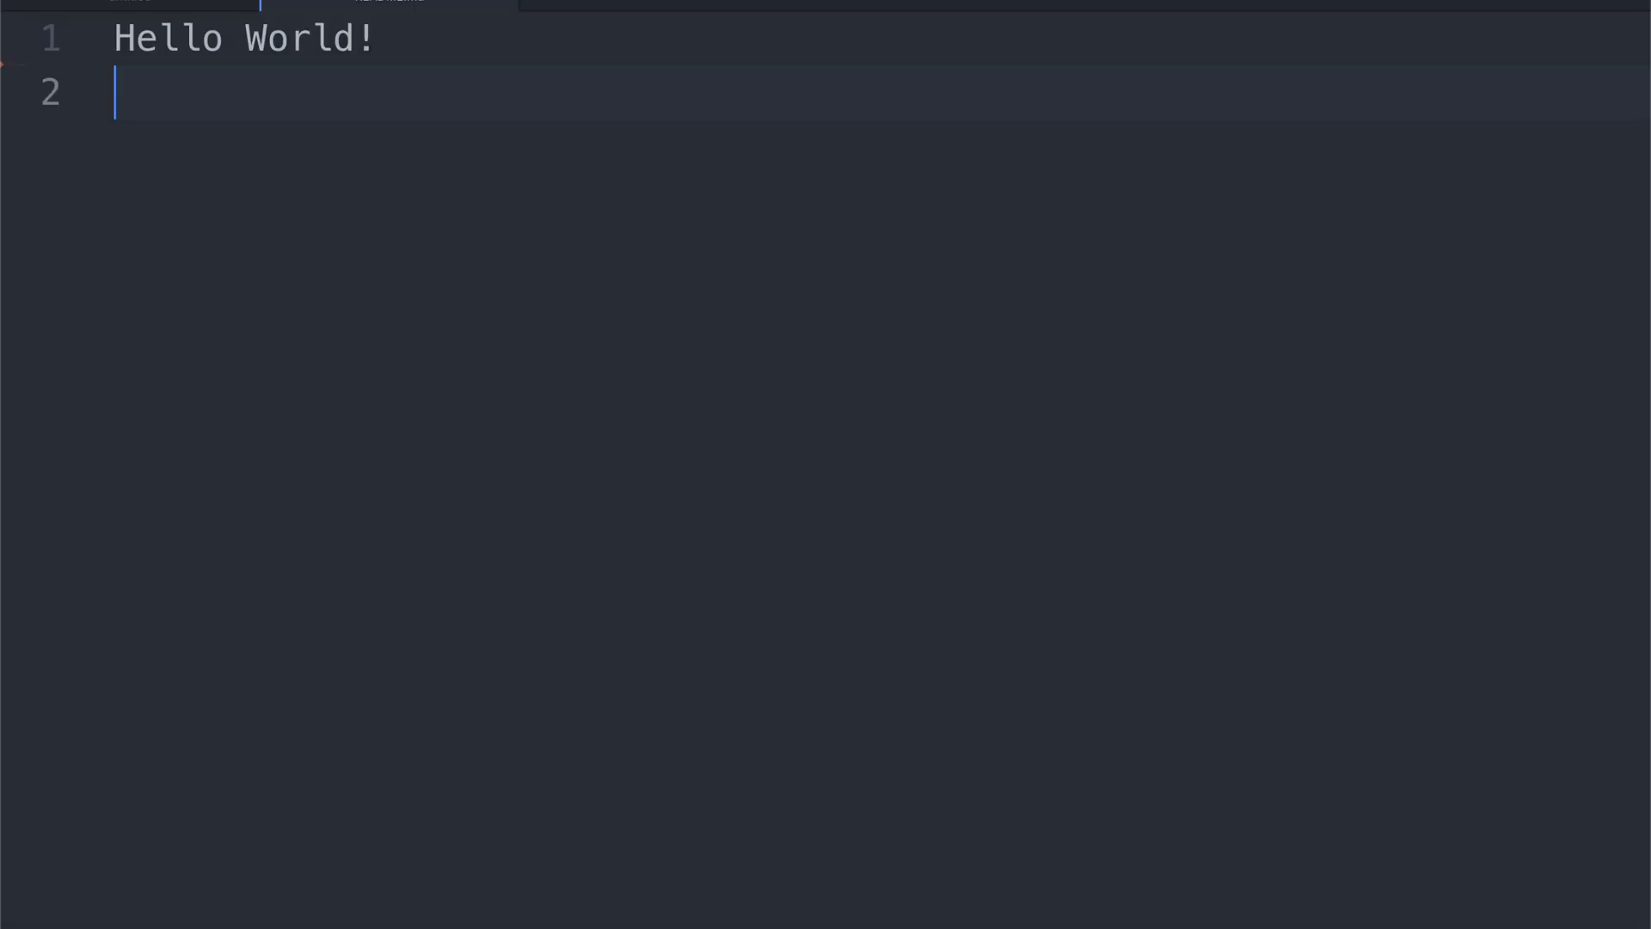
pyautogui.write('Ciao mondo!')
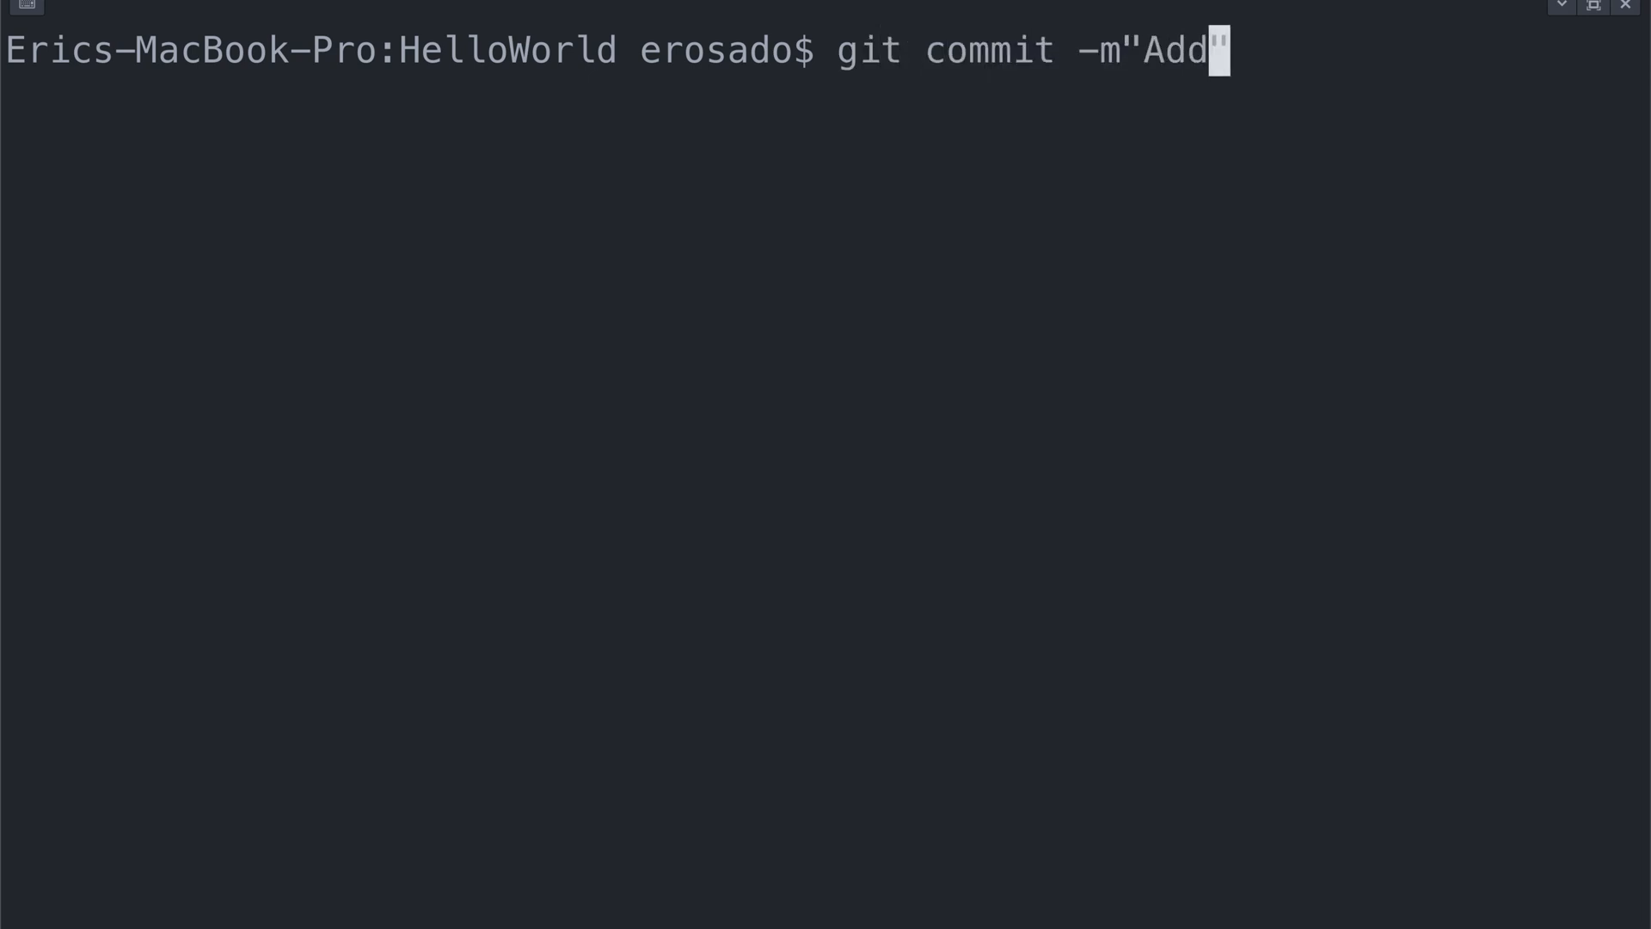
# Commit 'Add Italian Translation' and push the italian-translation branch to origin.
pyautogui.write('Italian Translation')
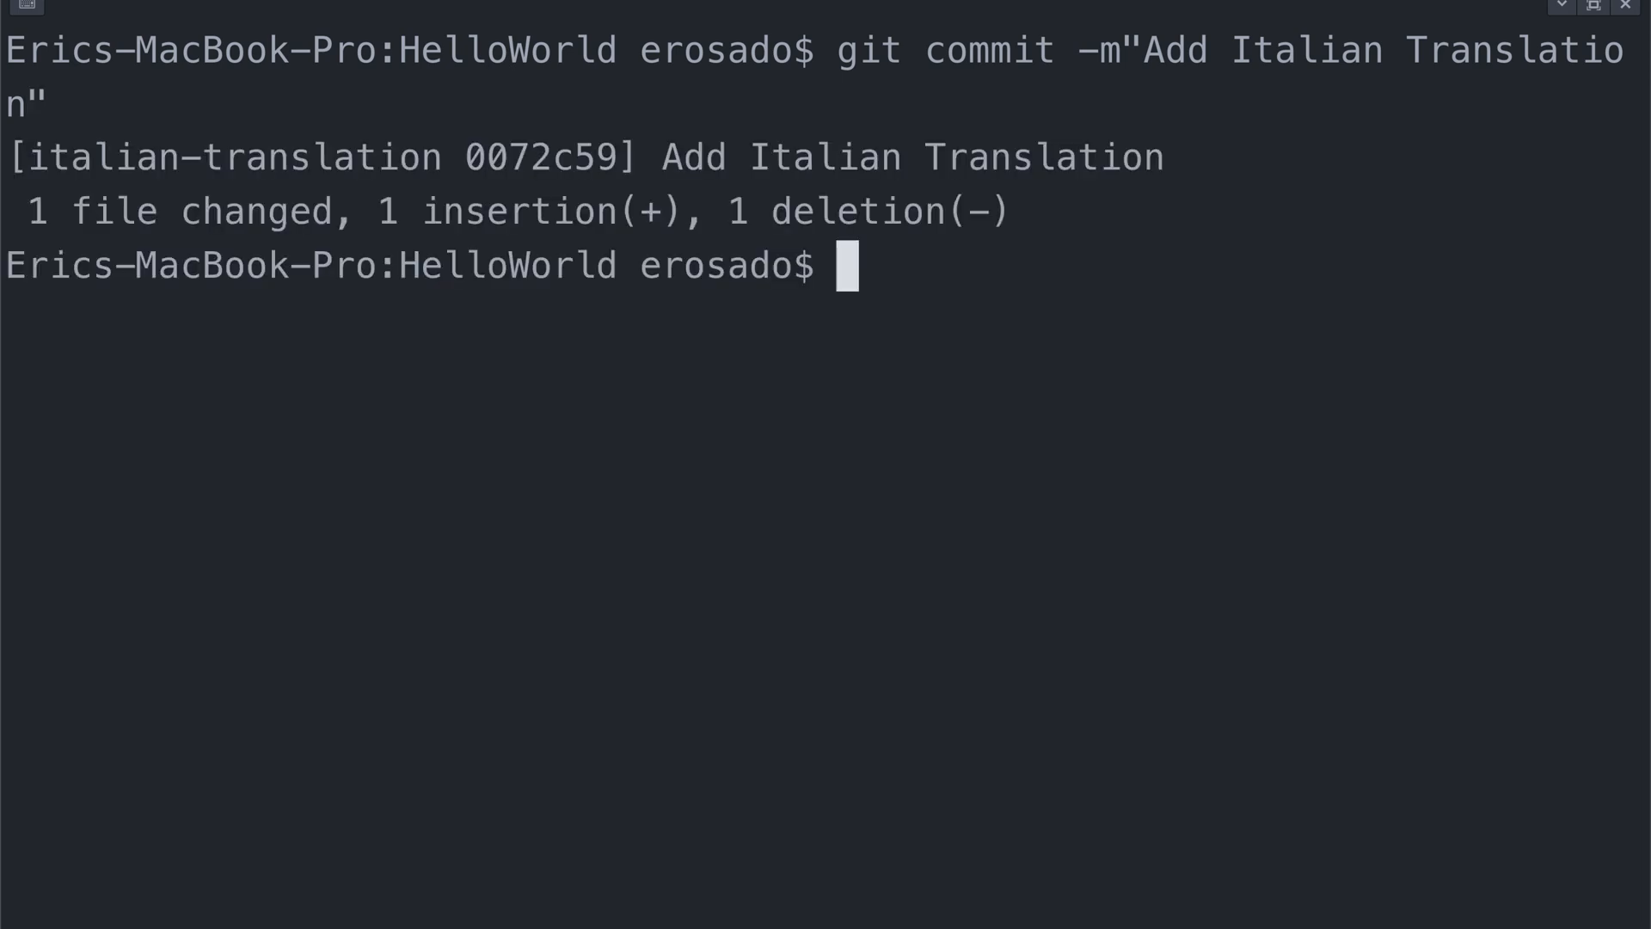
pyautogui.write('git push origin italian')
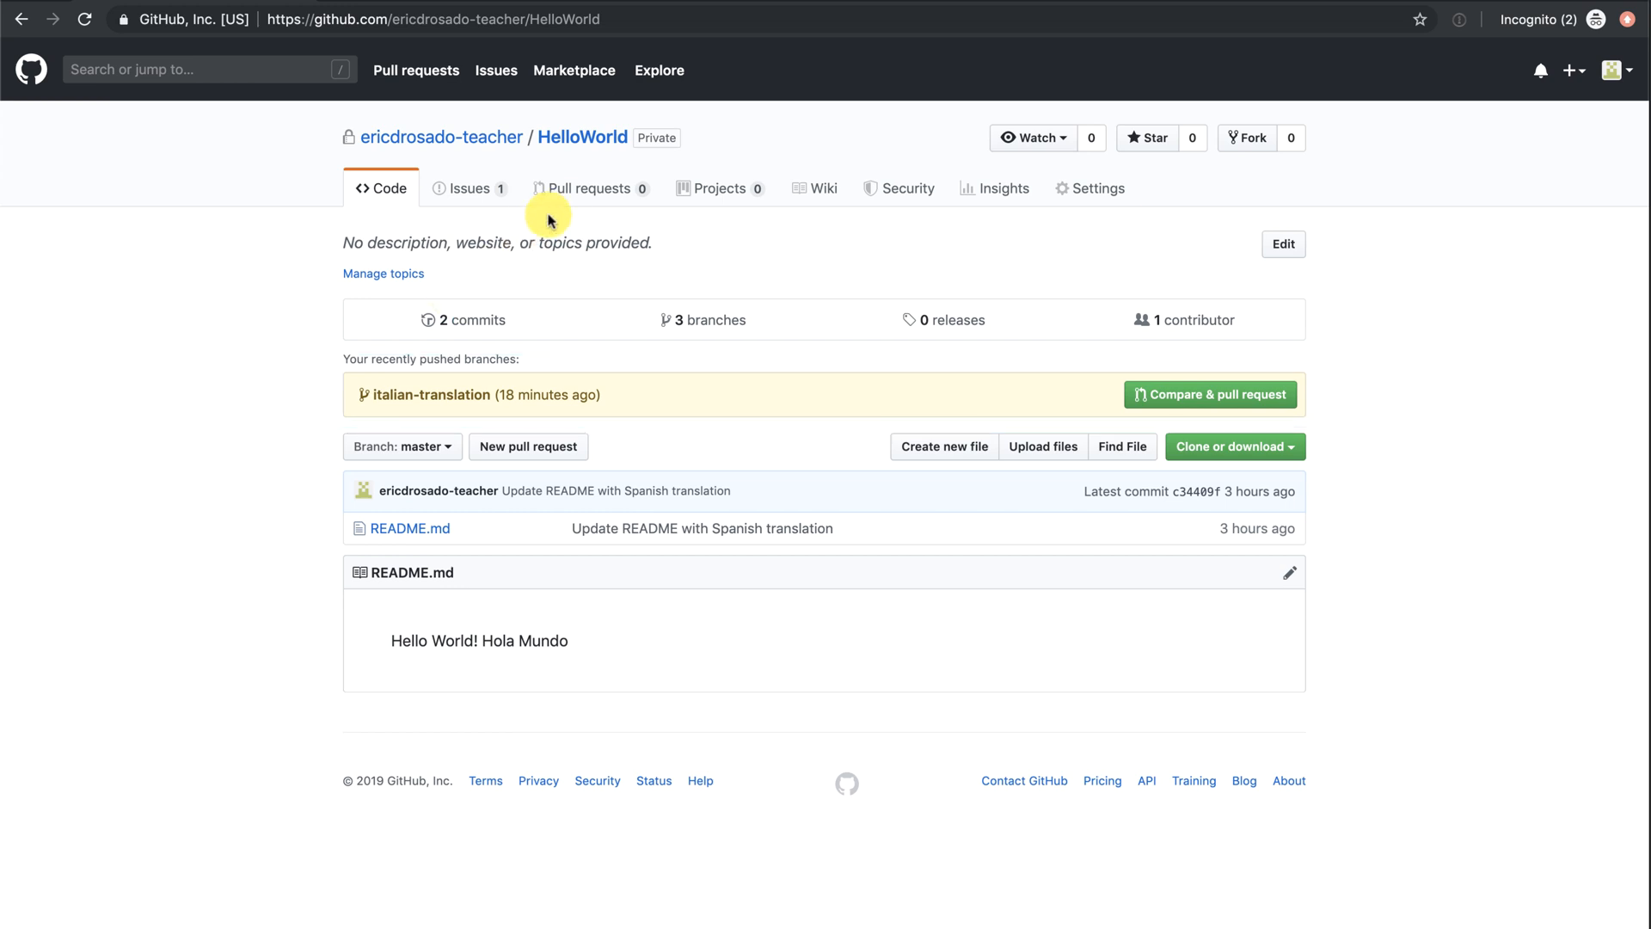
# Start a new pull request comparing italian-translation into master and reach its title form.
pyautogui.click(588, 187)
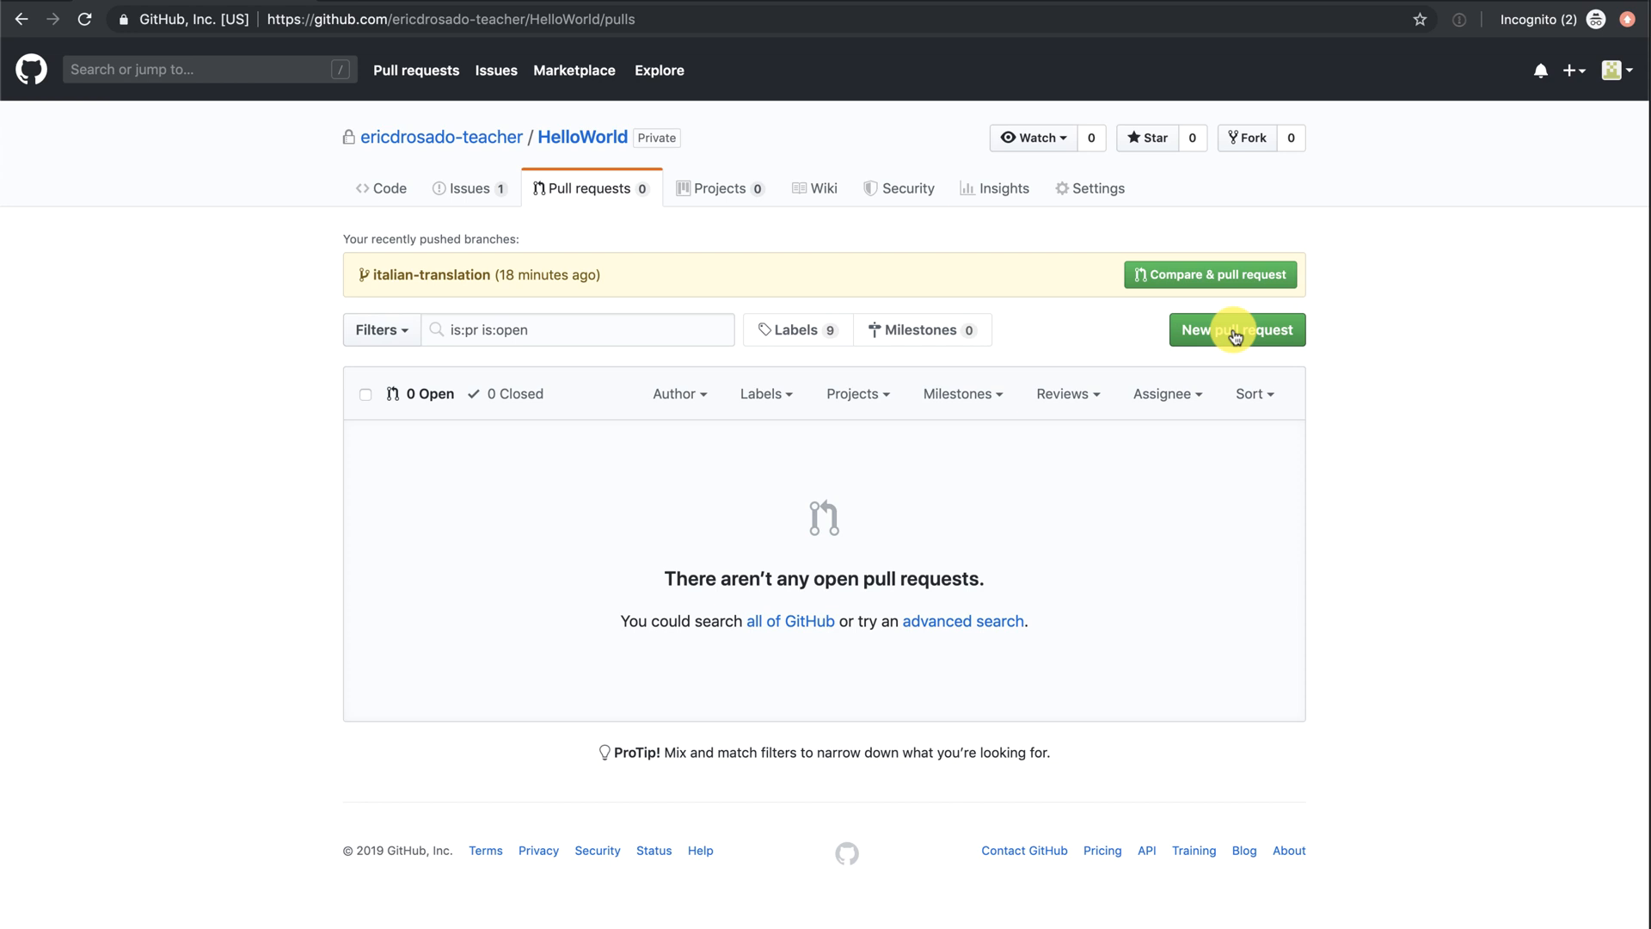
pyautogui.click(1236, 330)
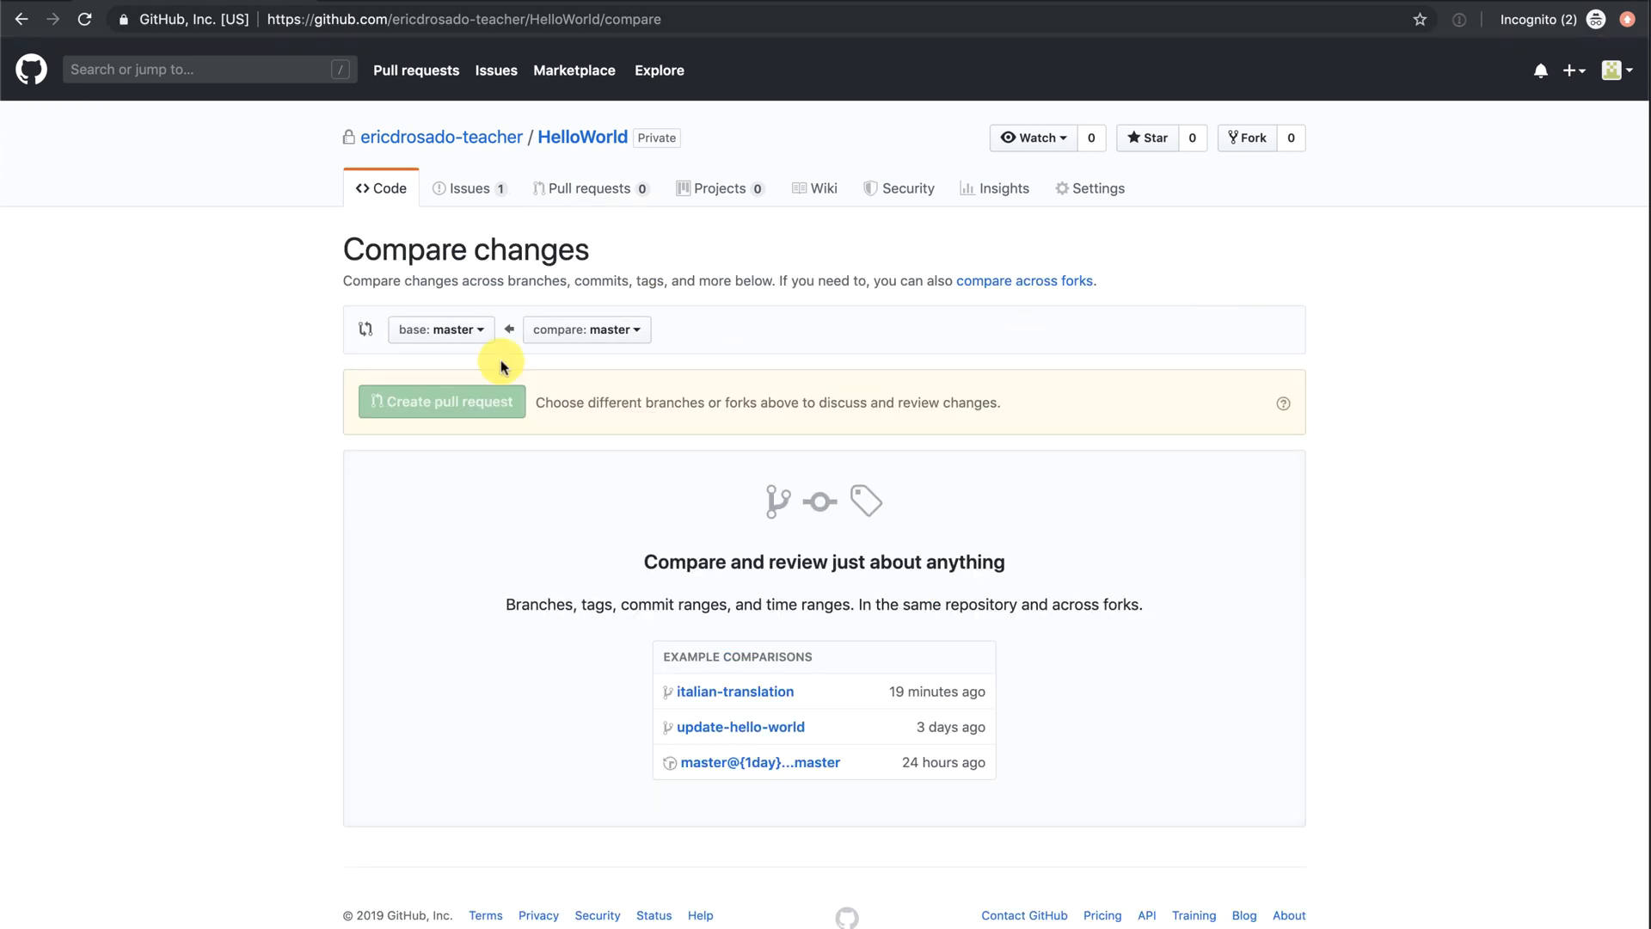
pyautogui.click(585, 328)
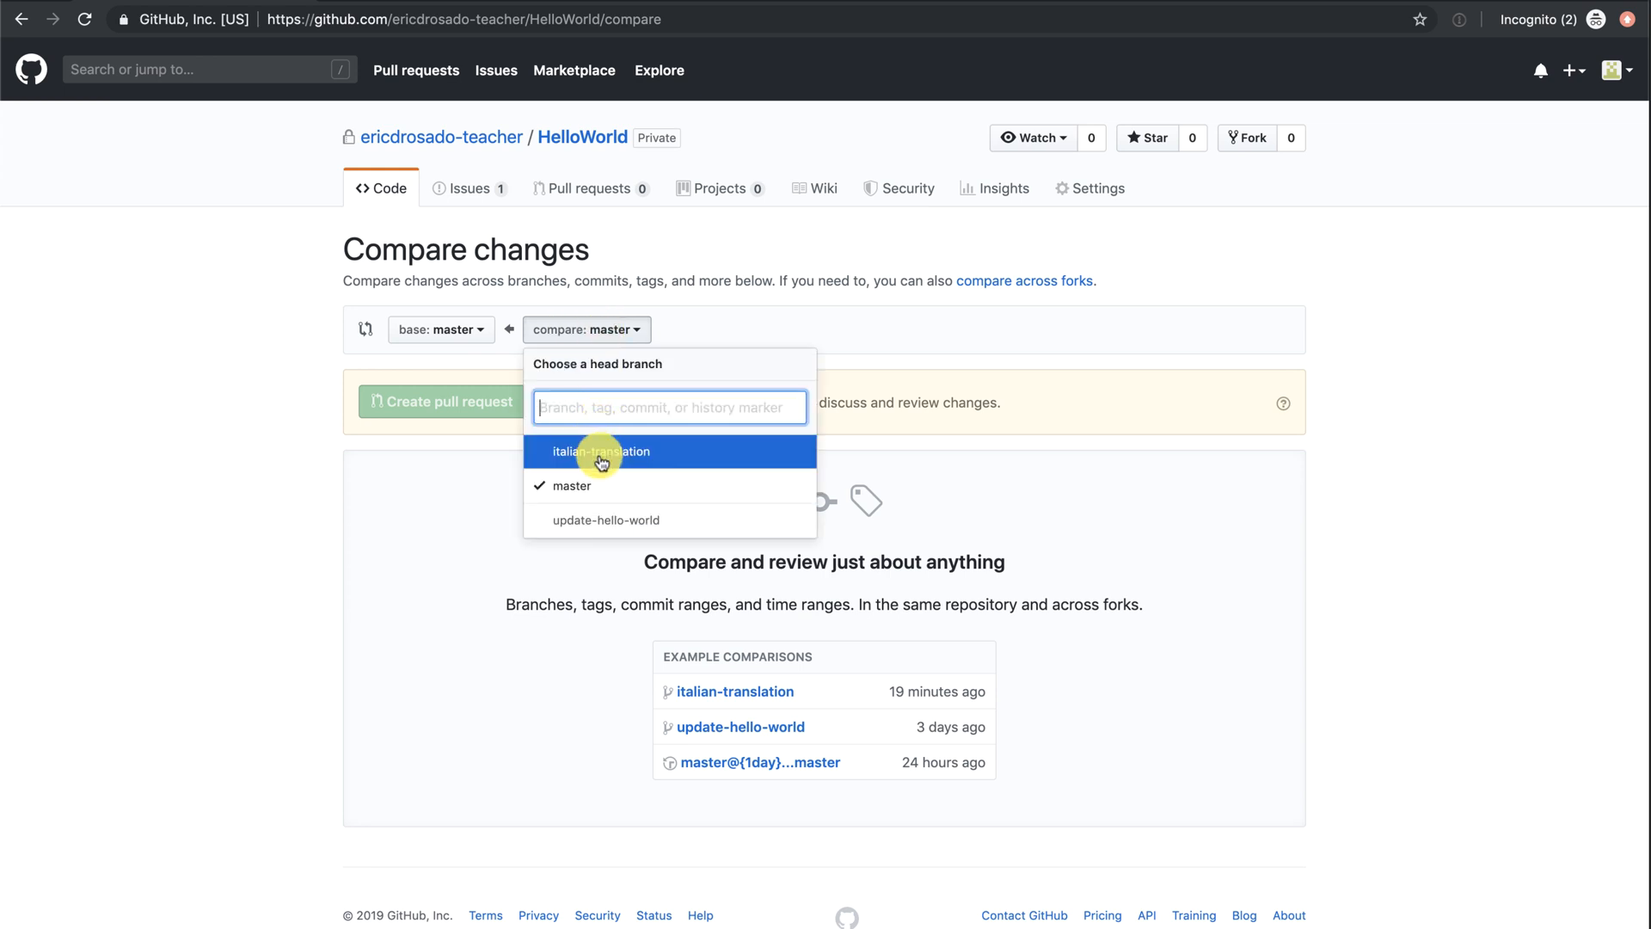
pyautogui.click(602, 451)
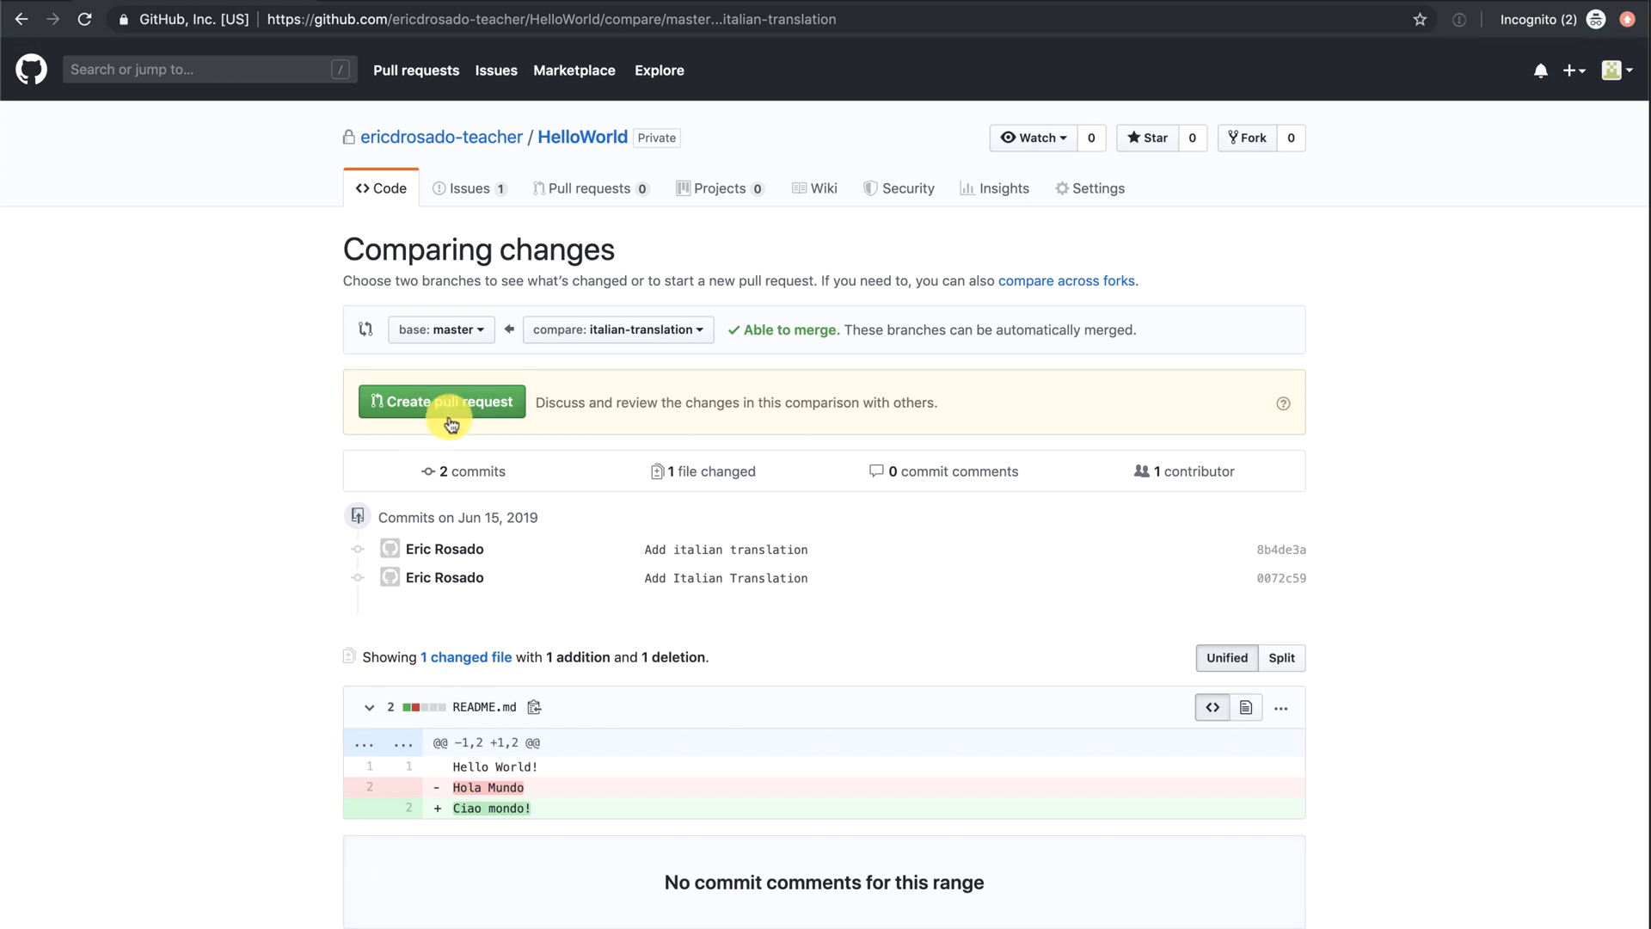
pyautogui.click(442, 400)
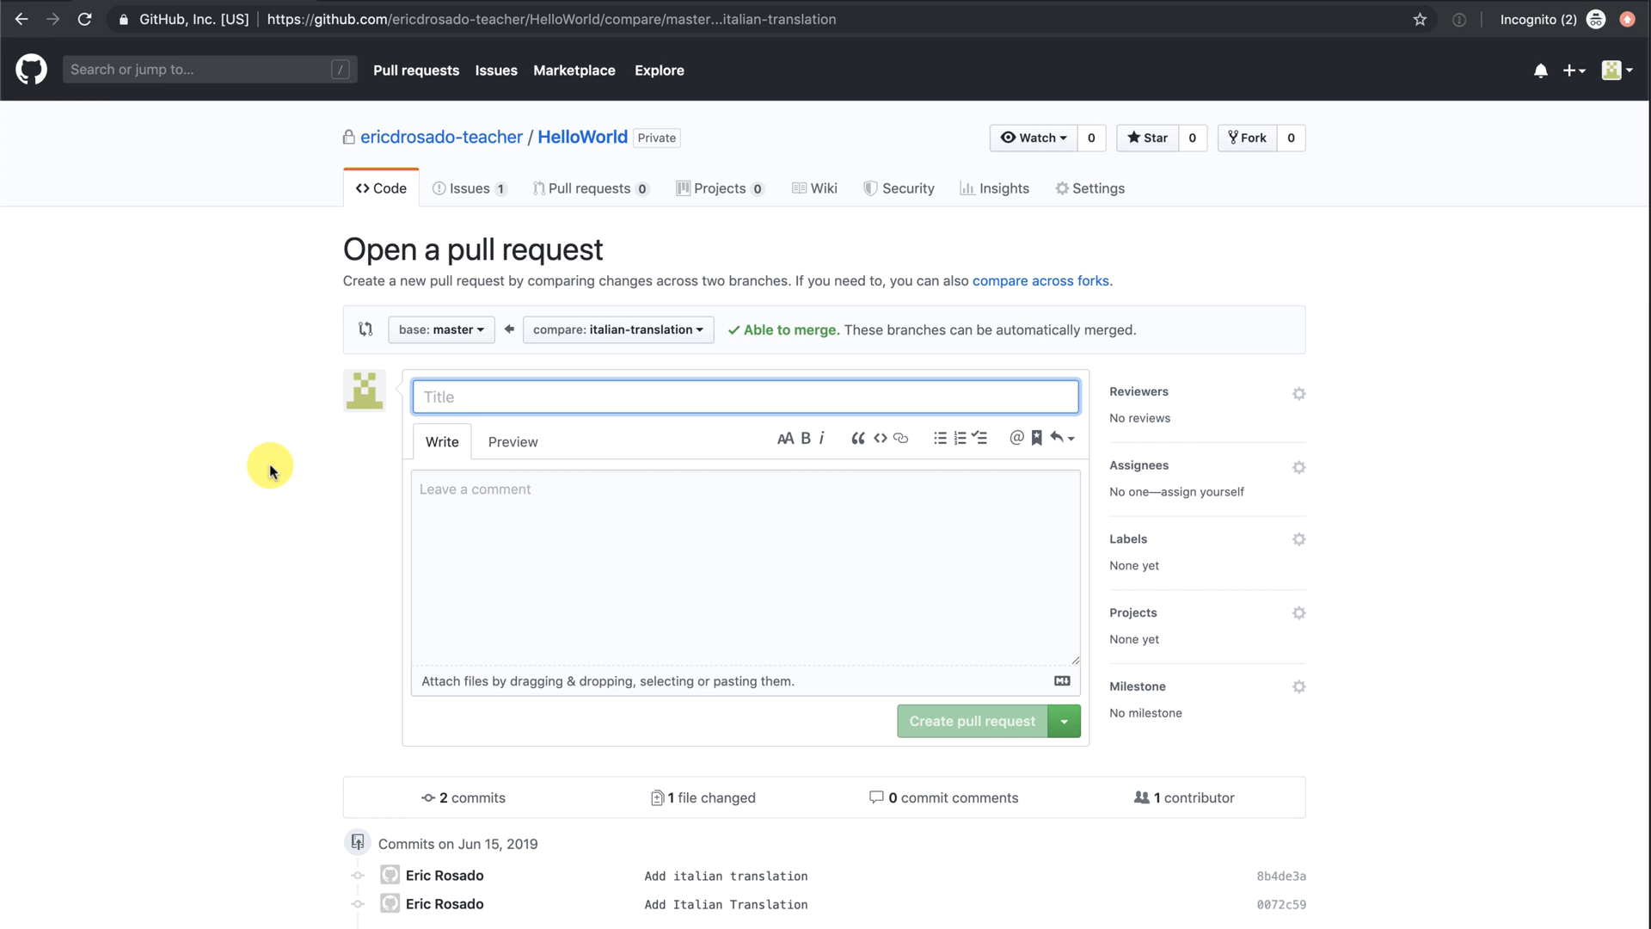
# Title the pull request 'Fixes #1', request a reviewer and create it.
pyautogui.write('Fixes #1')
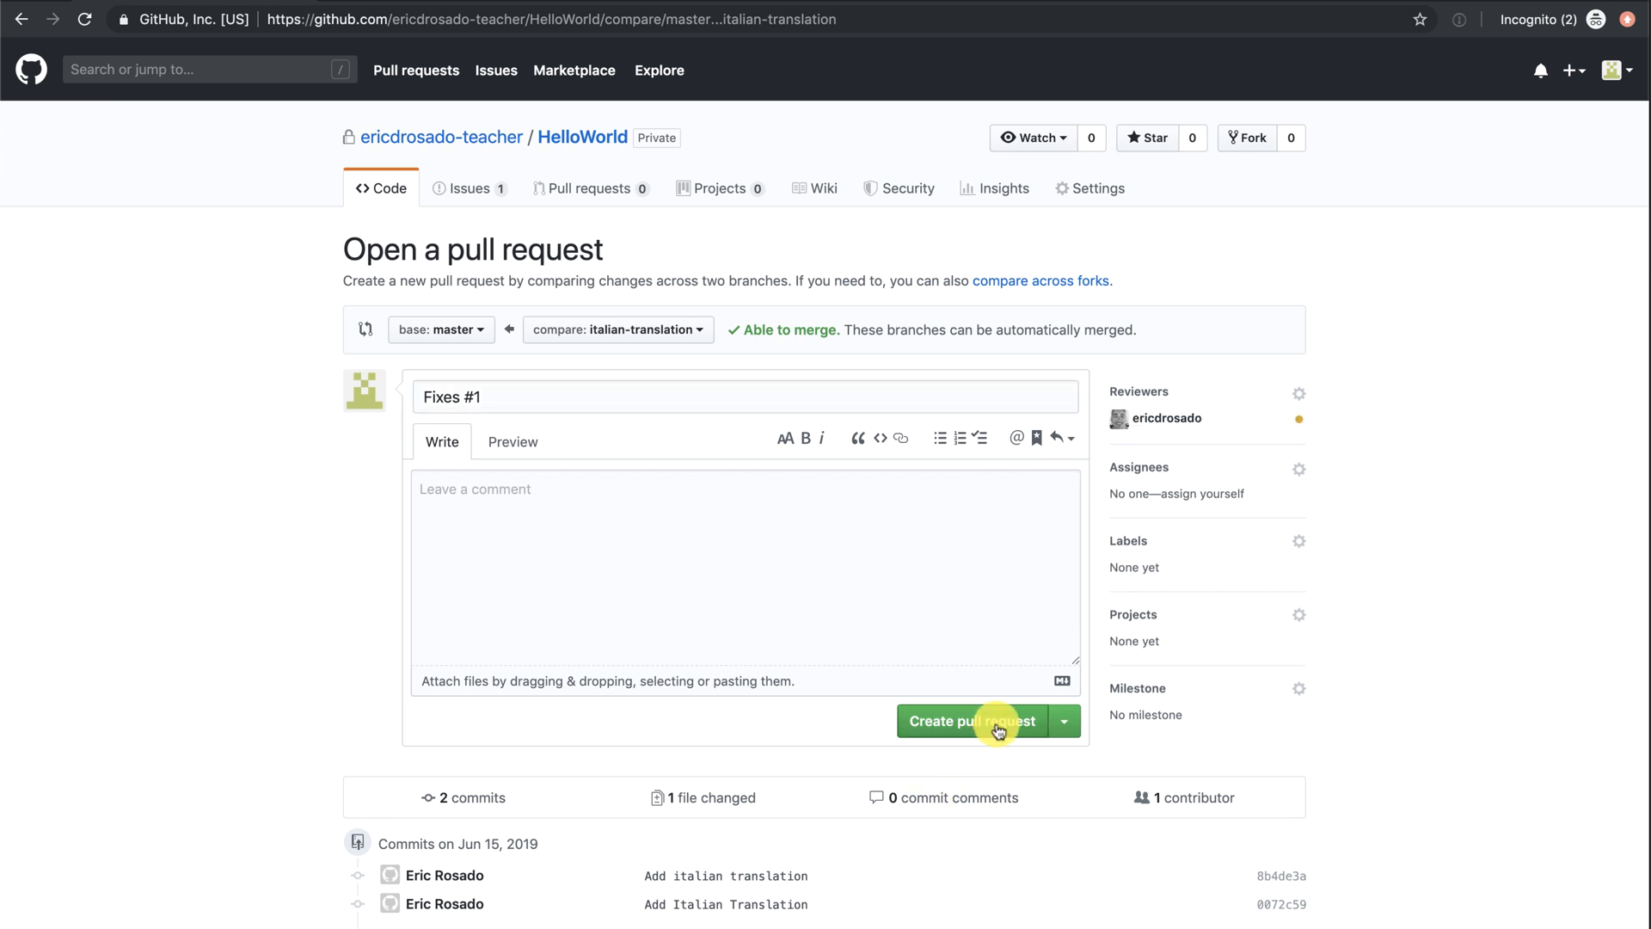
pyautogui.click(970, 721)
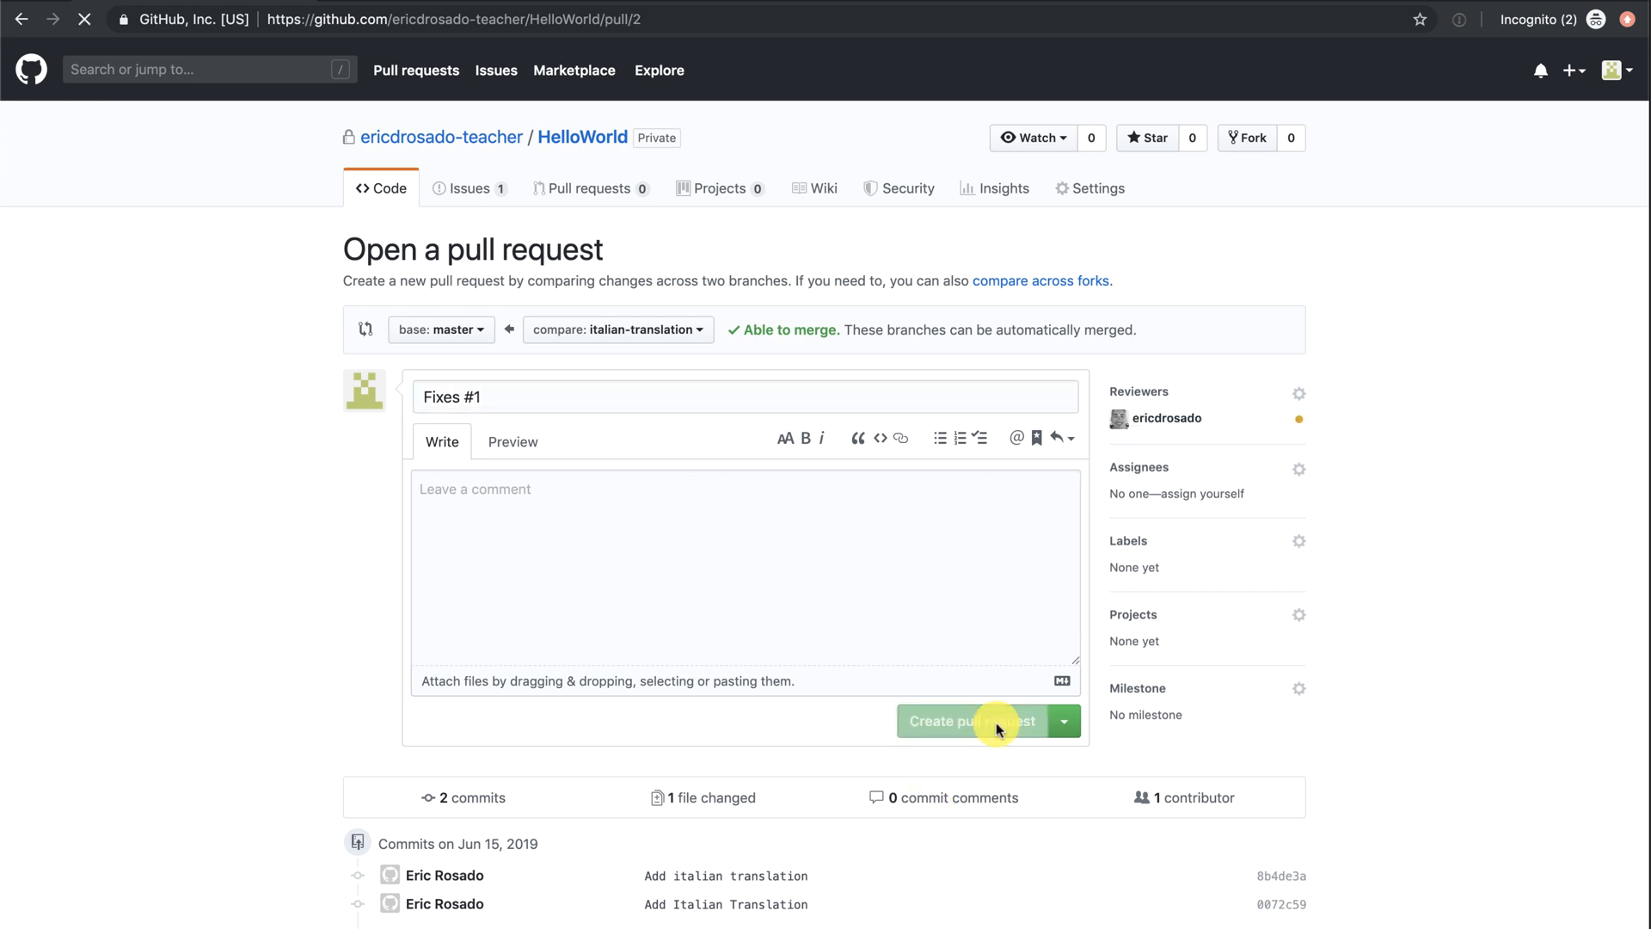
pyautogui.click(956, 720)
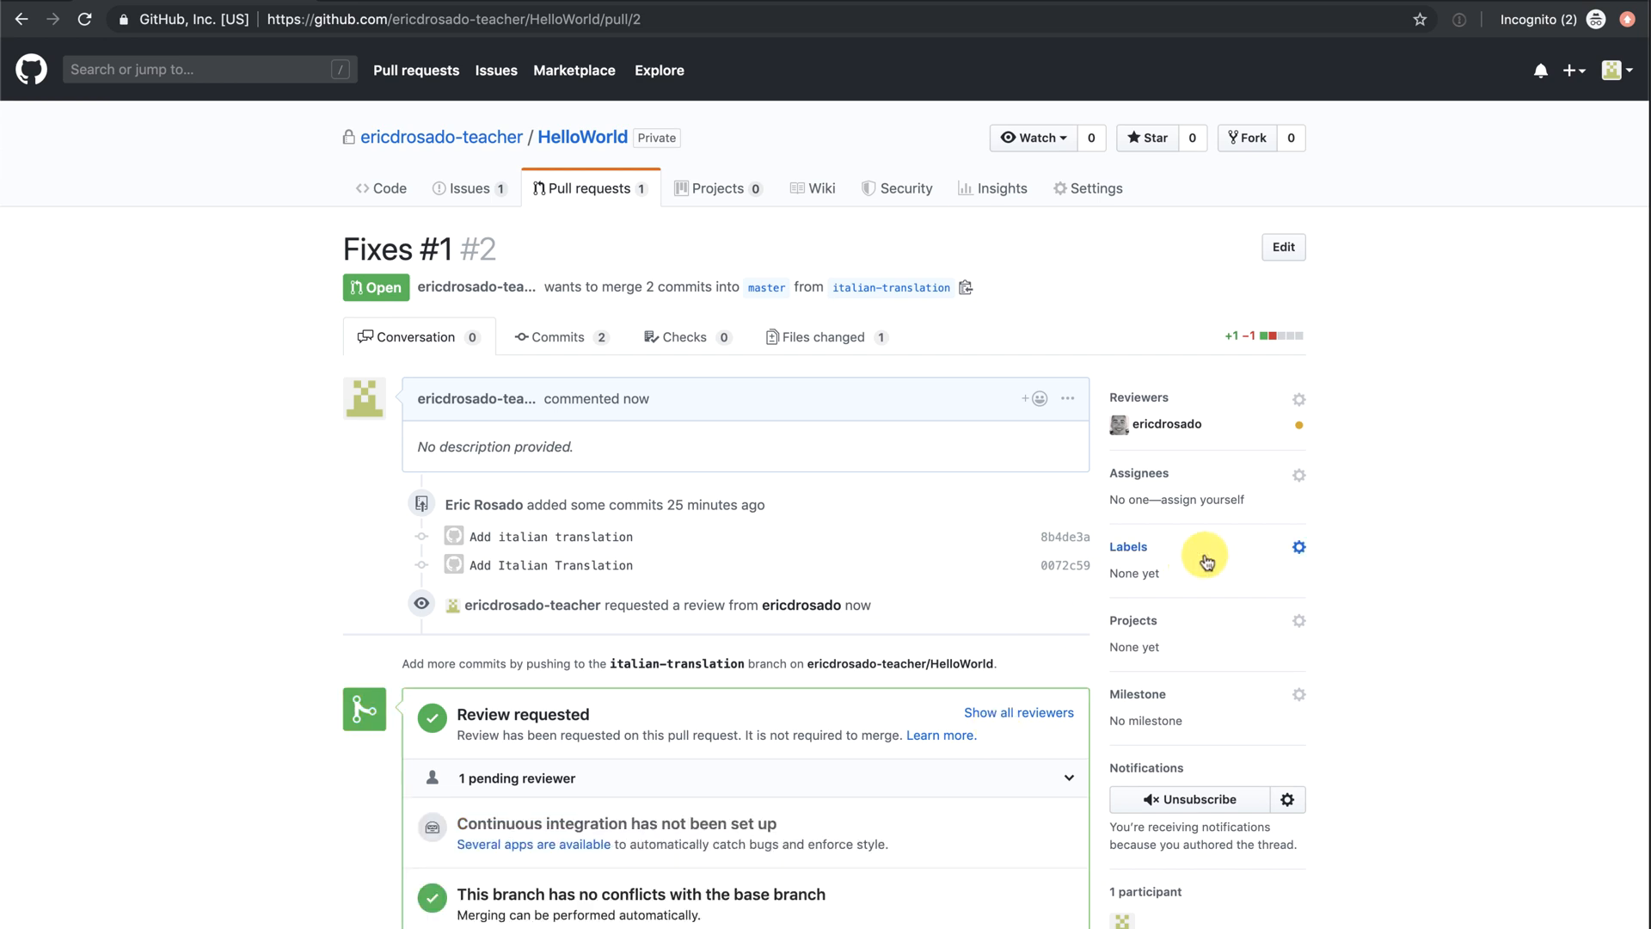
pyautogui.moveTo(1252, 433)
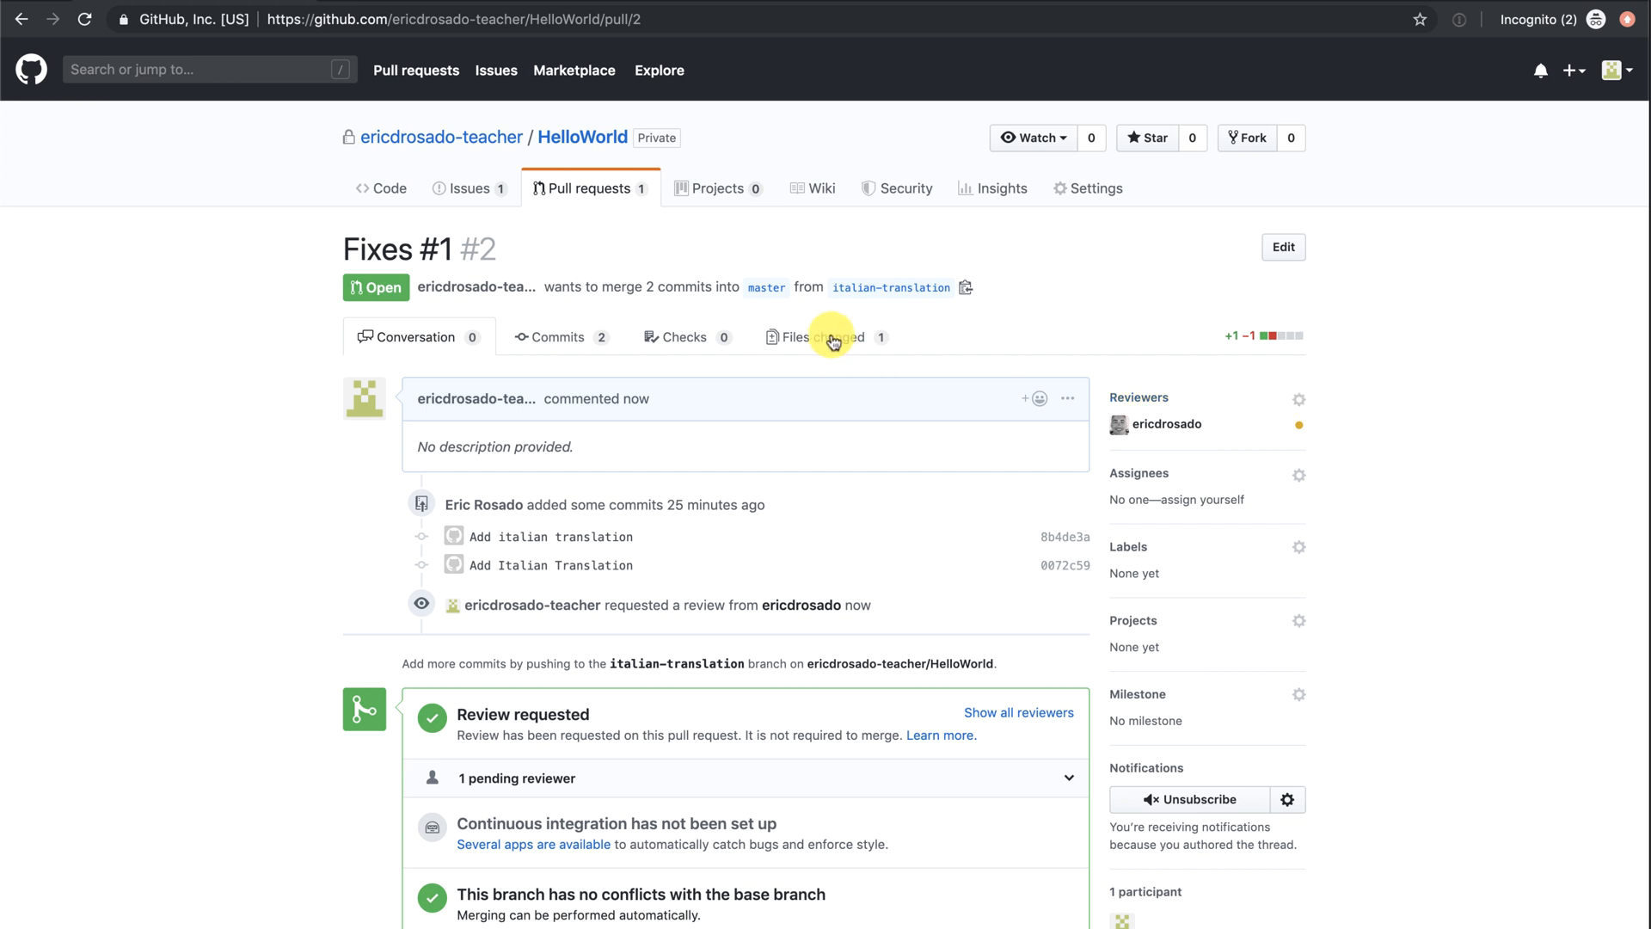
# Comment 'Great Change!' on the README.md Ciao mondo line in Files changed, then return to Conversation.
pyautogui.click(822, 336)
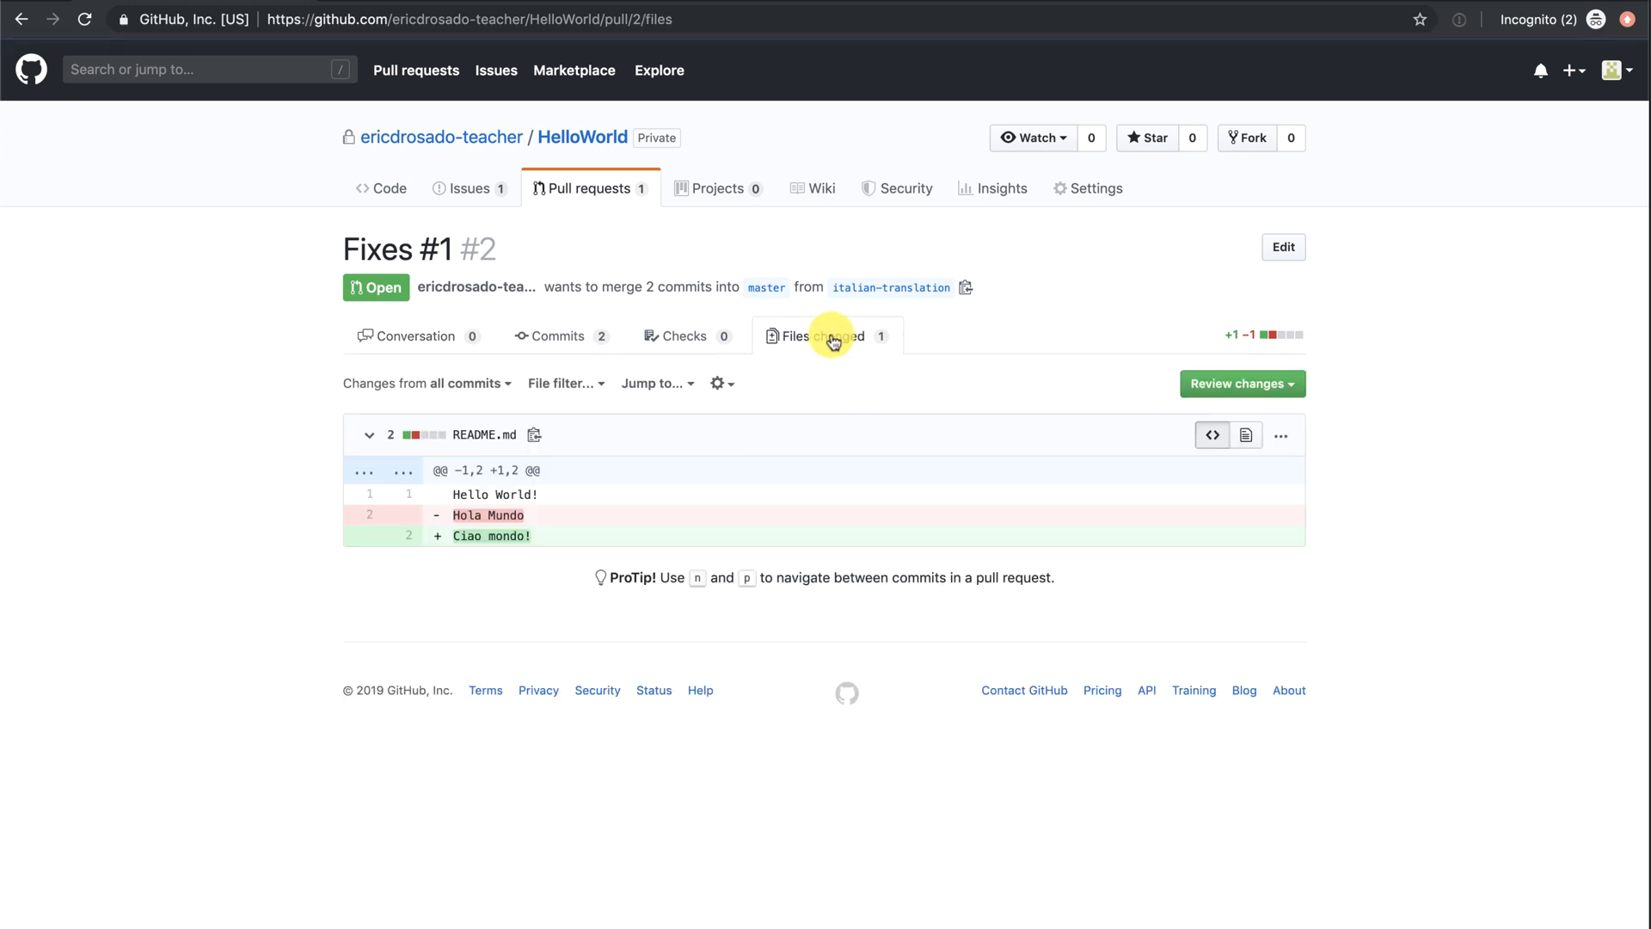
pyautogui.moveTo(219, 409)
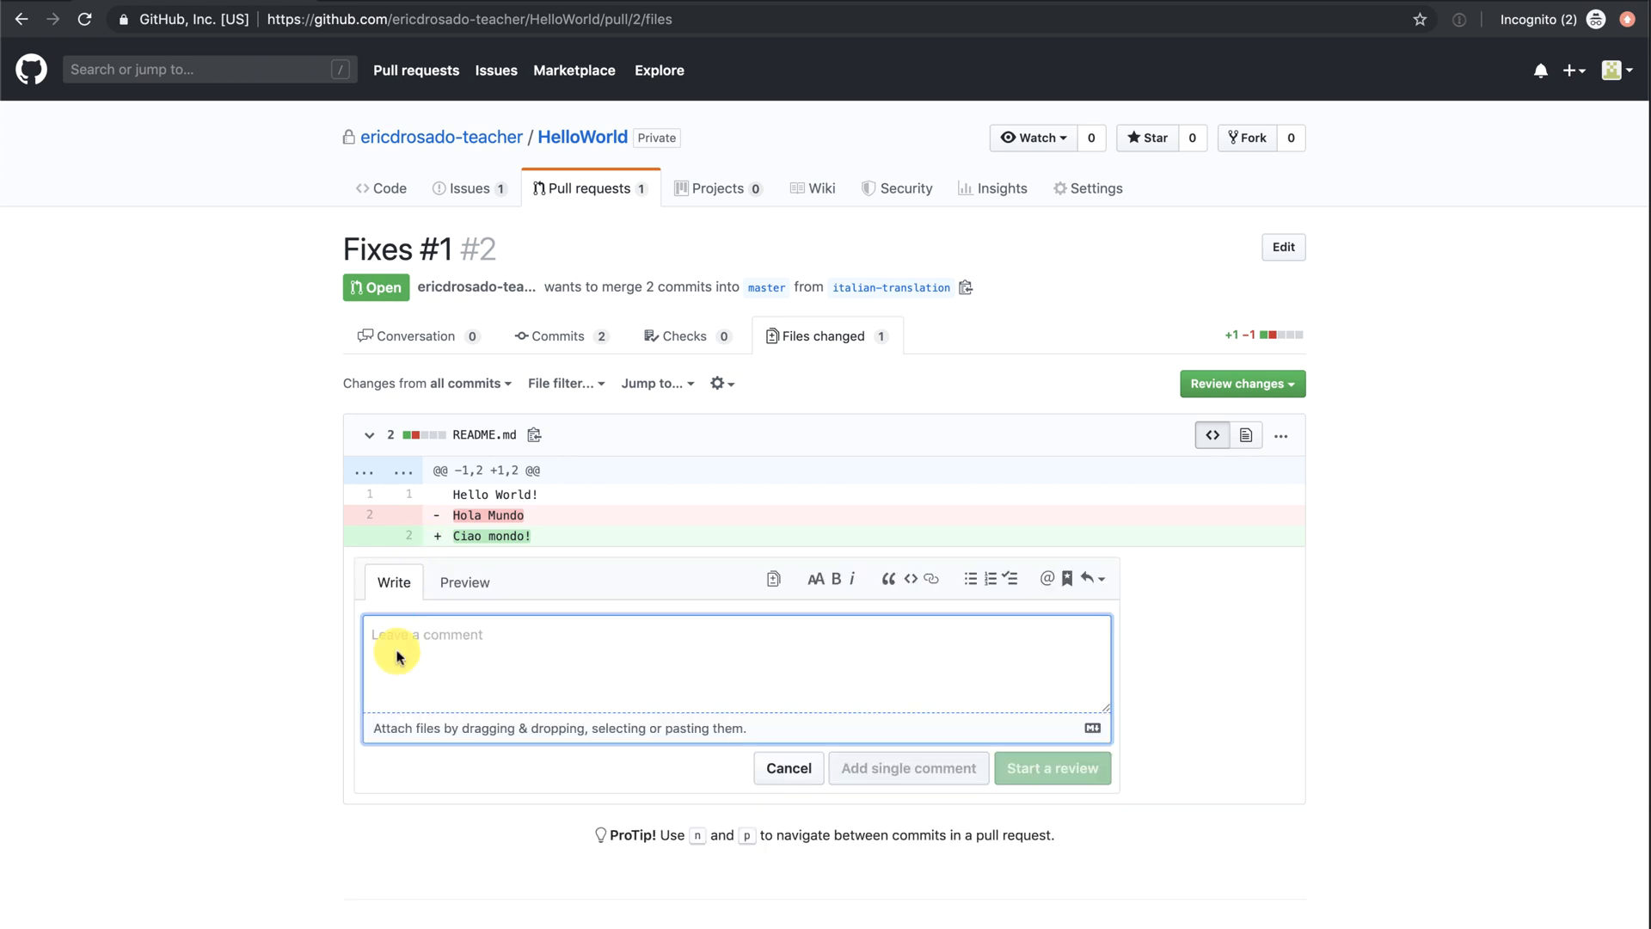
pyautogui.write('Great Change!')
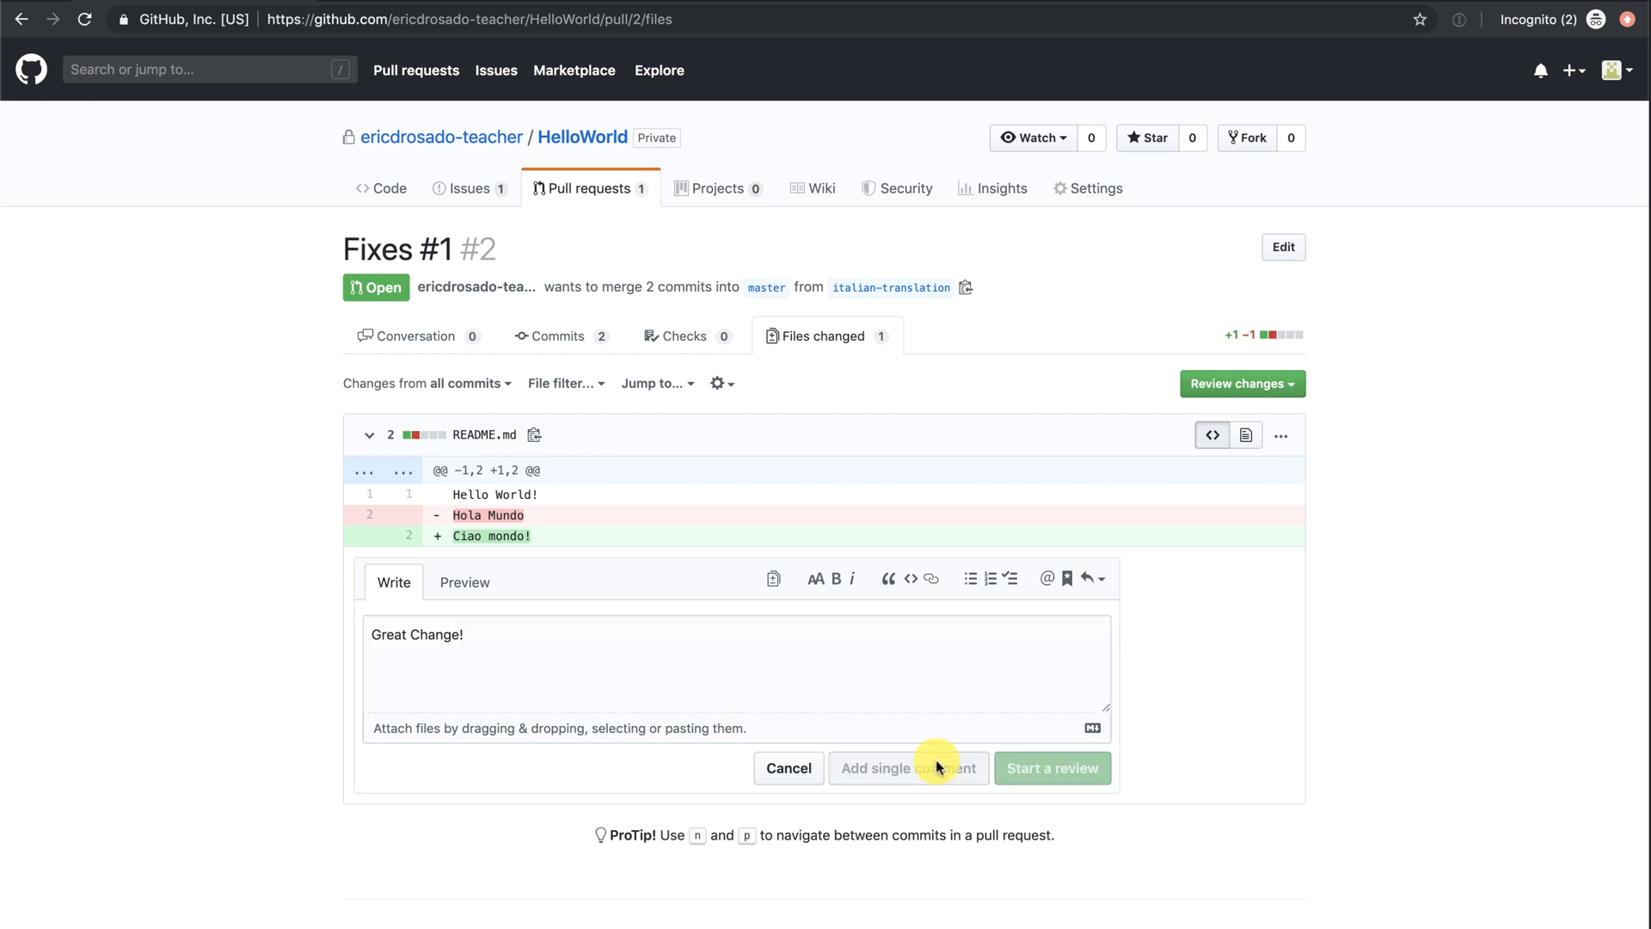
pyautogui.click(906, 767)
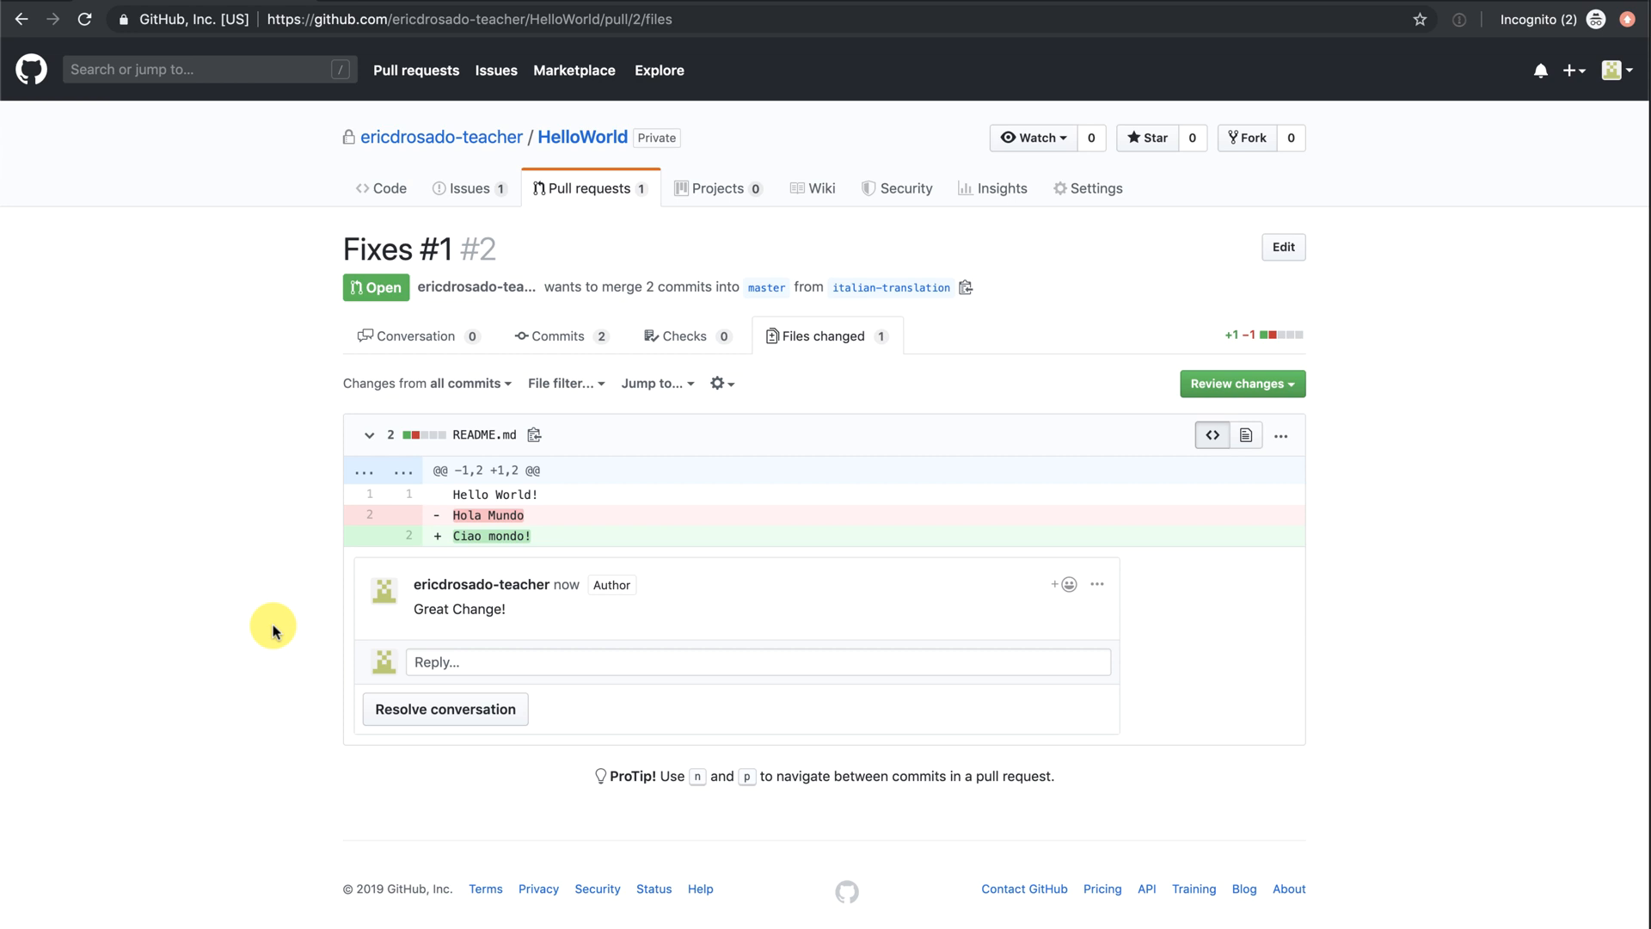
pyautogui.moveTo(296, 559)
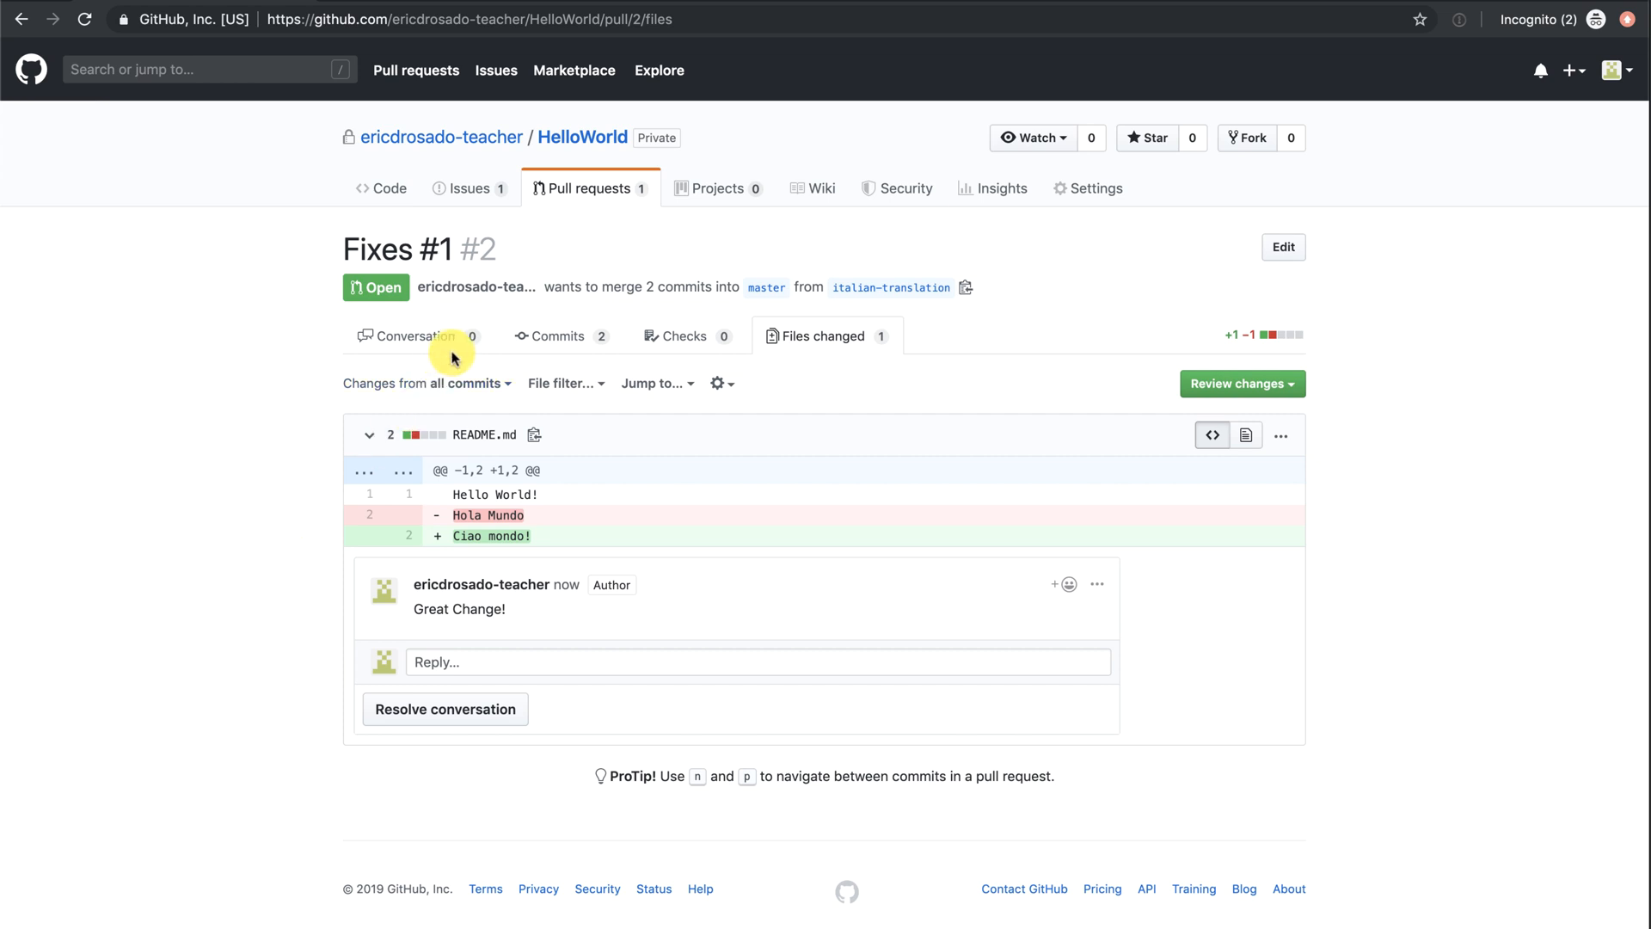
pyautogui.click(418, 335)
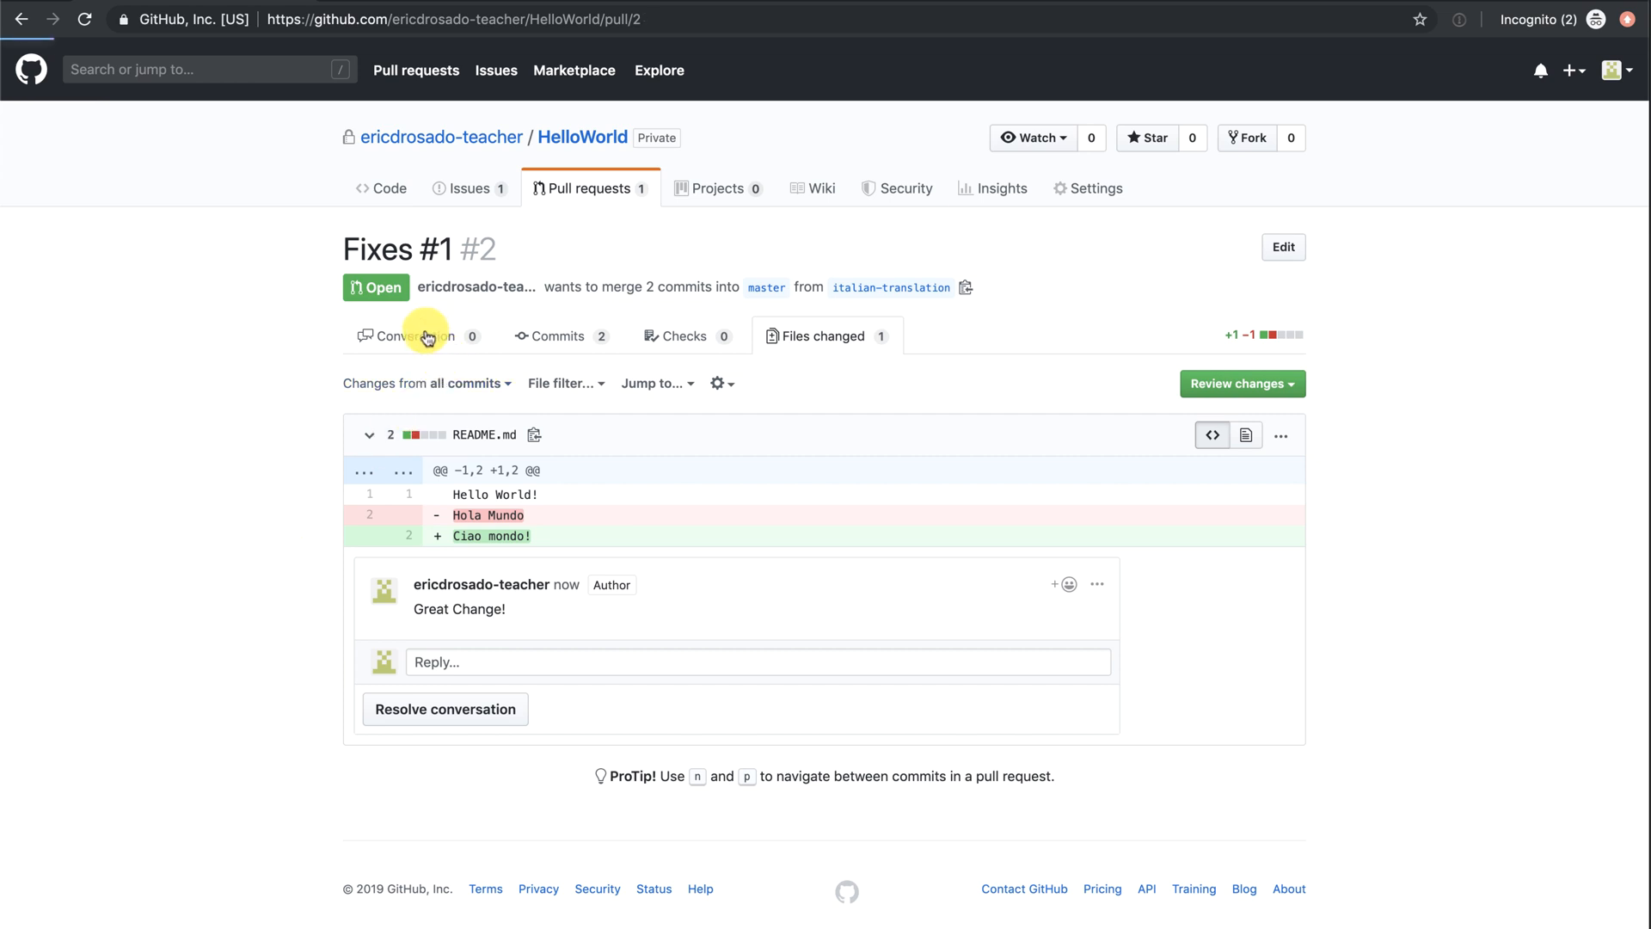
pyautogui.click(415, 335)
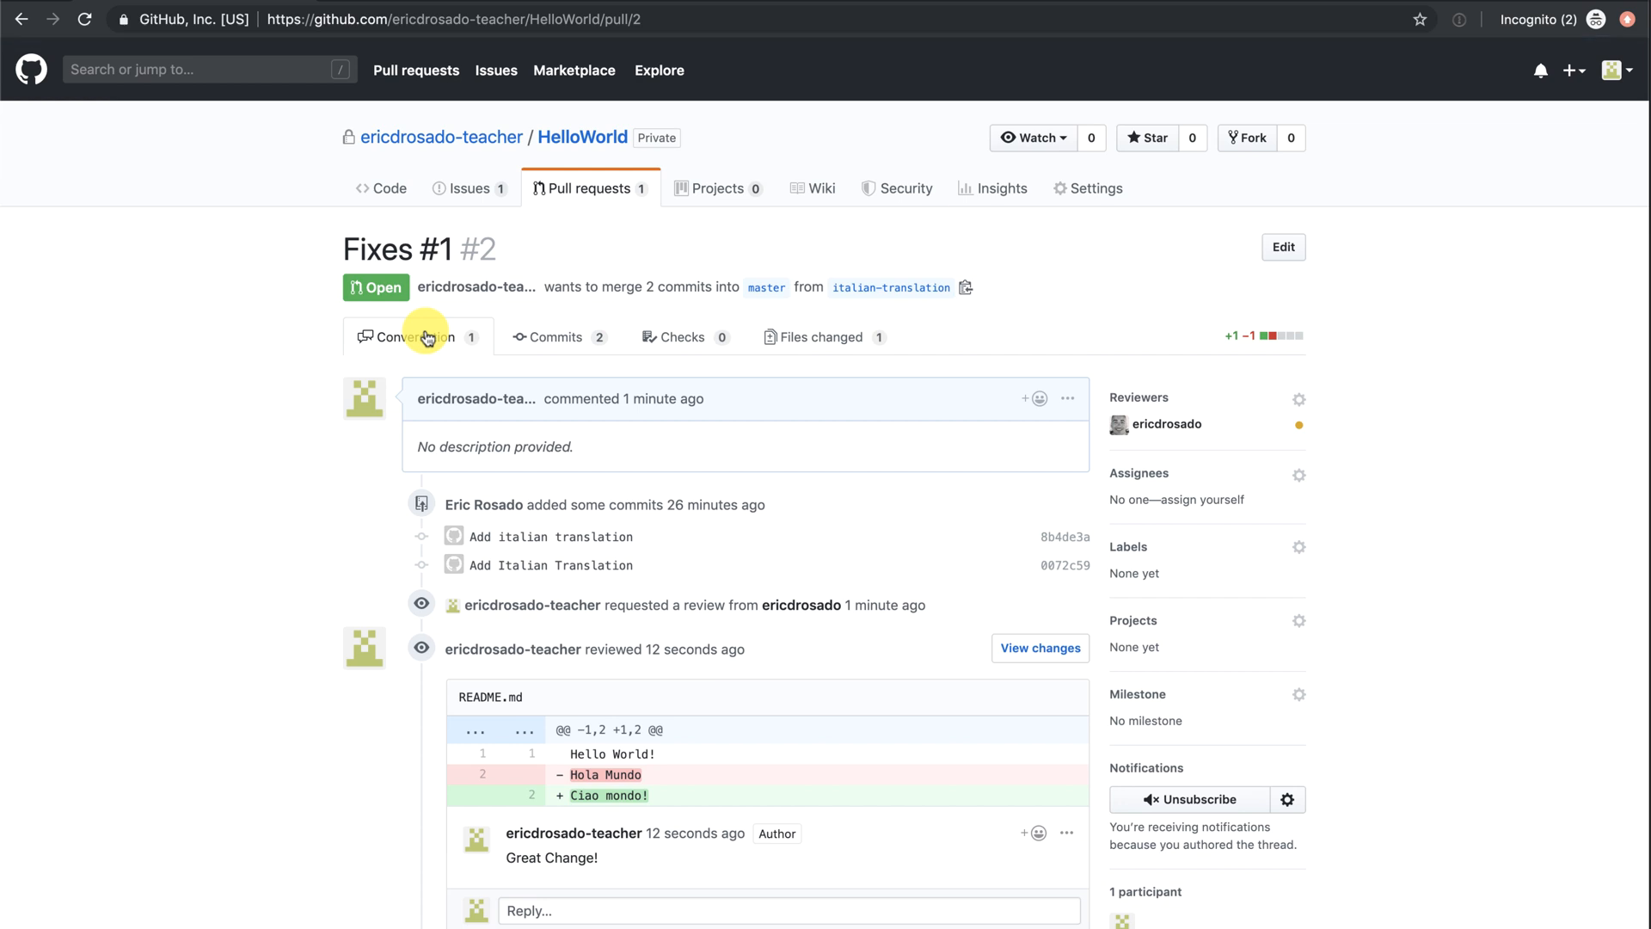
# Merge pull request #2 into master and delete the italian-translation branch.
pyautogui.scroll(-3)
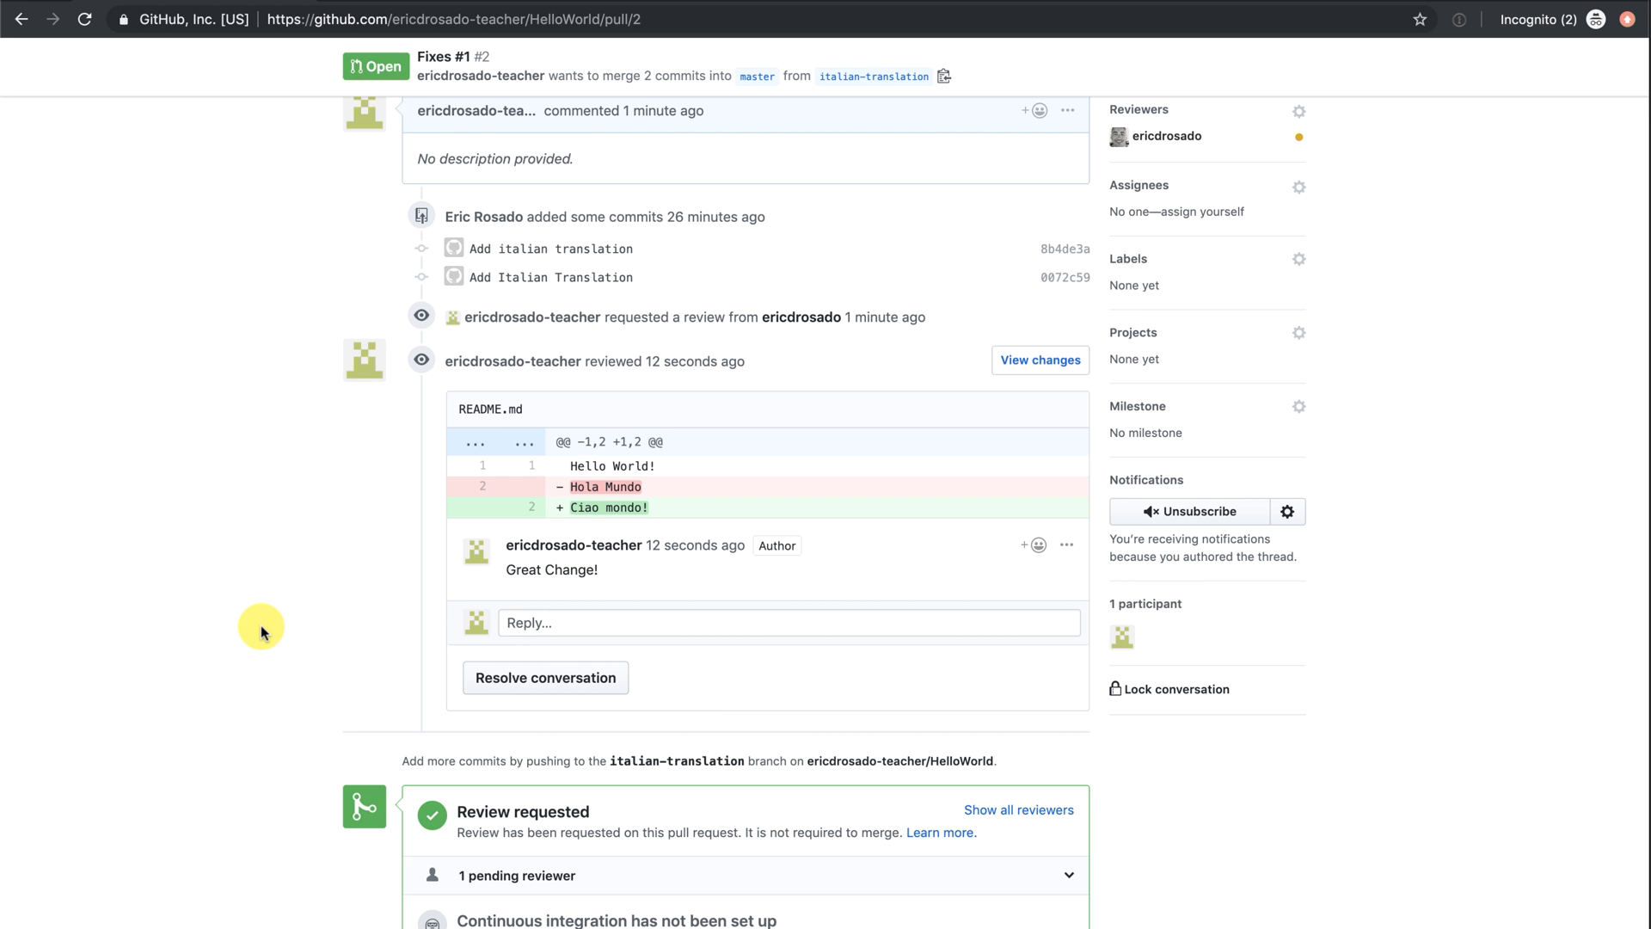
pyautogui.scroll(-3)
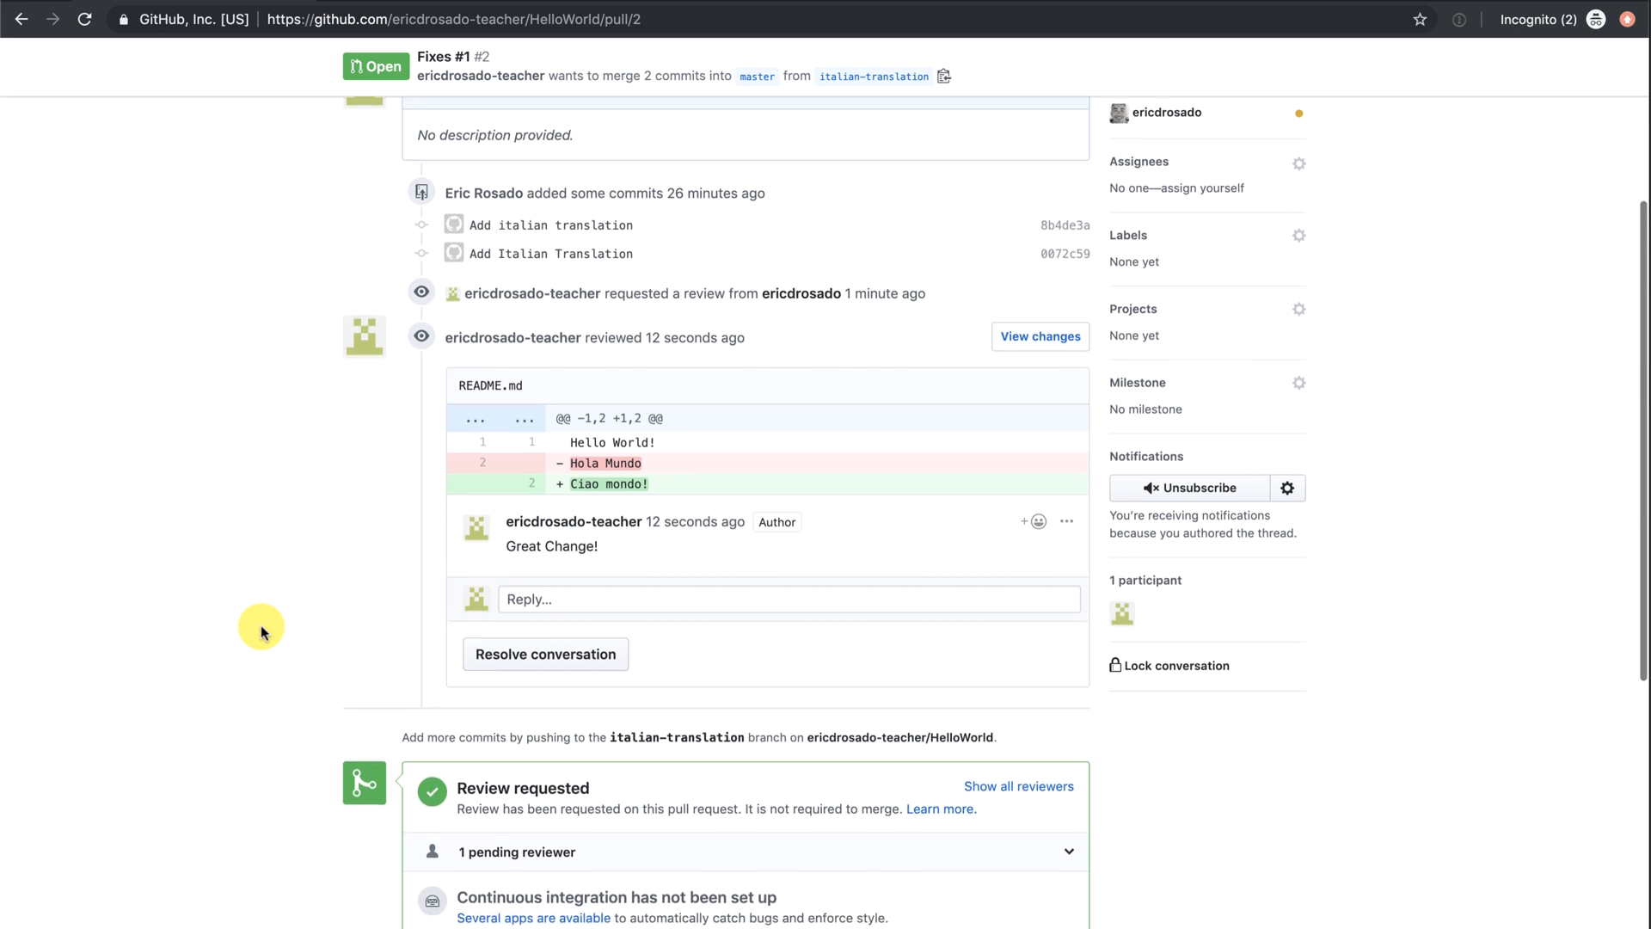
pyautogui.scroll(-3)
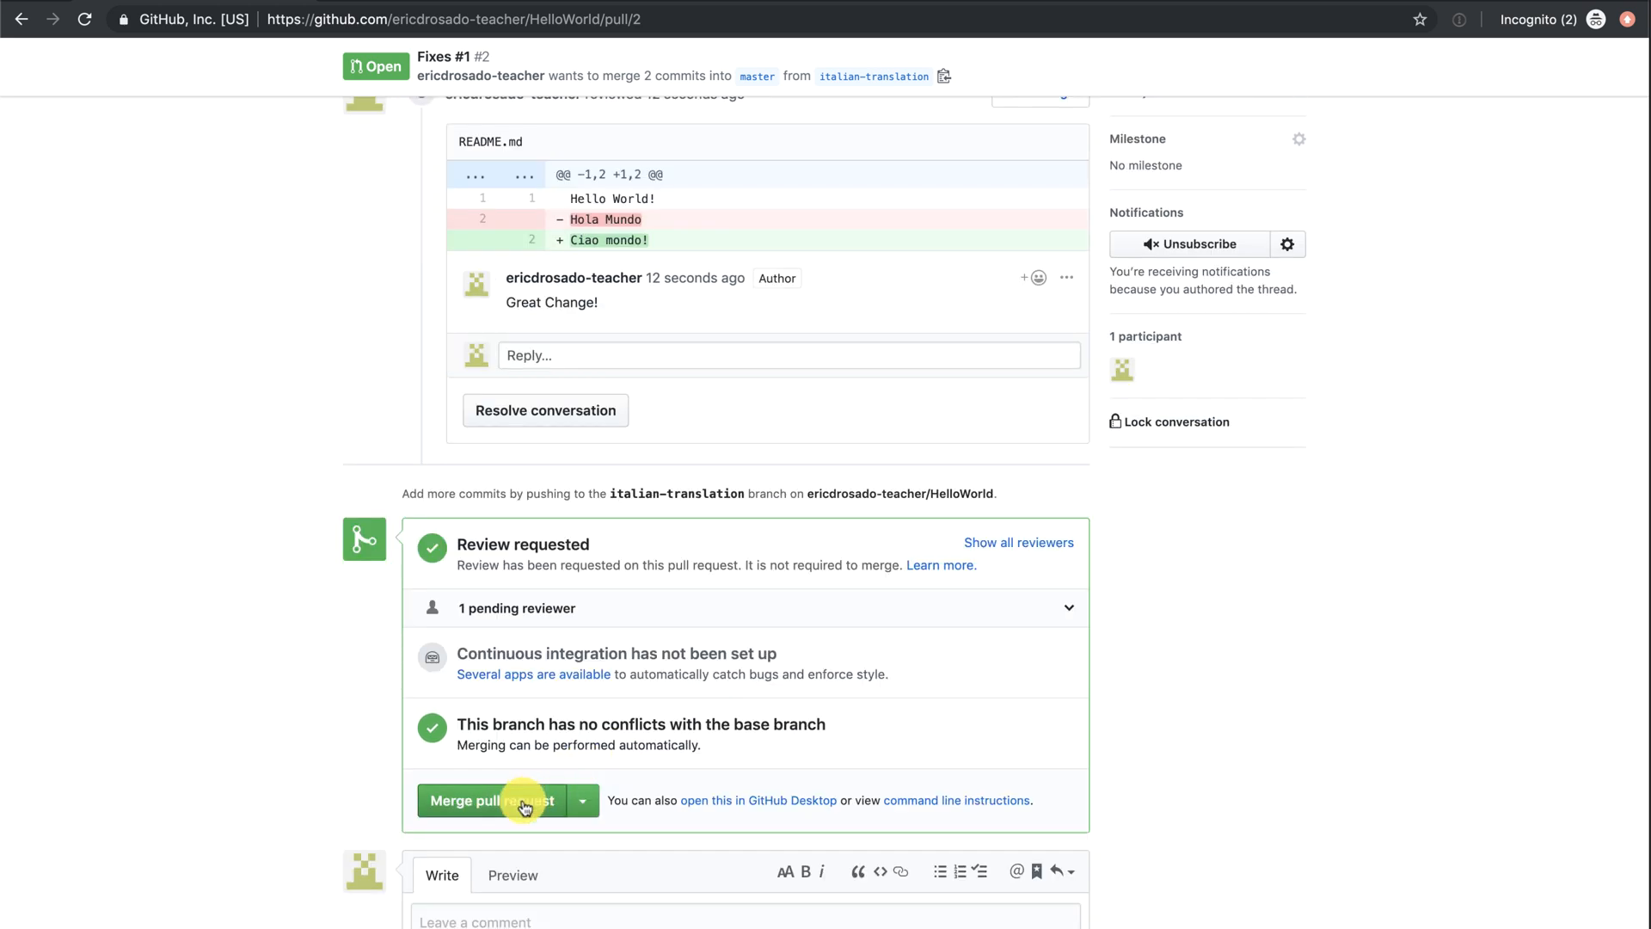
pyautogui.click(490, 800)
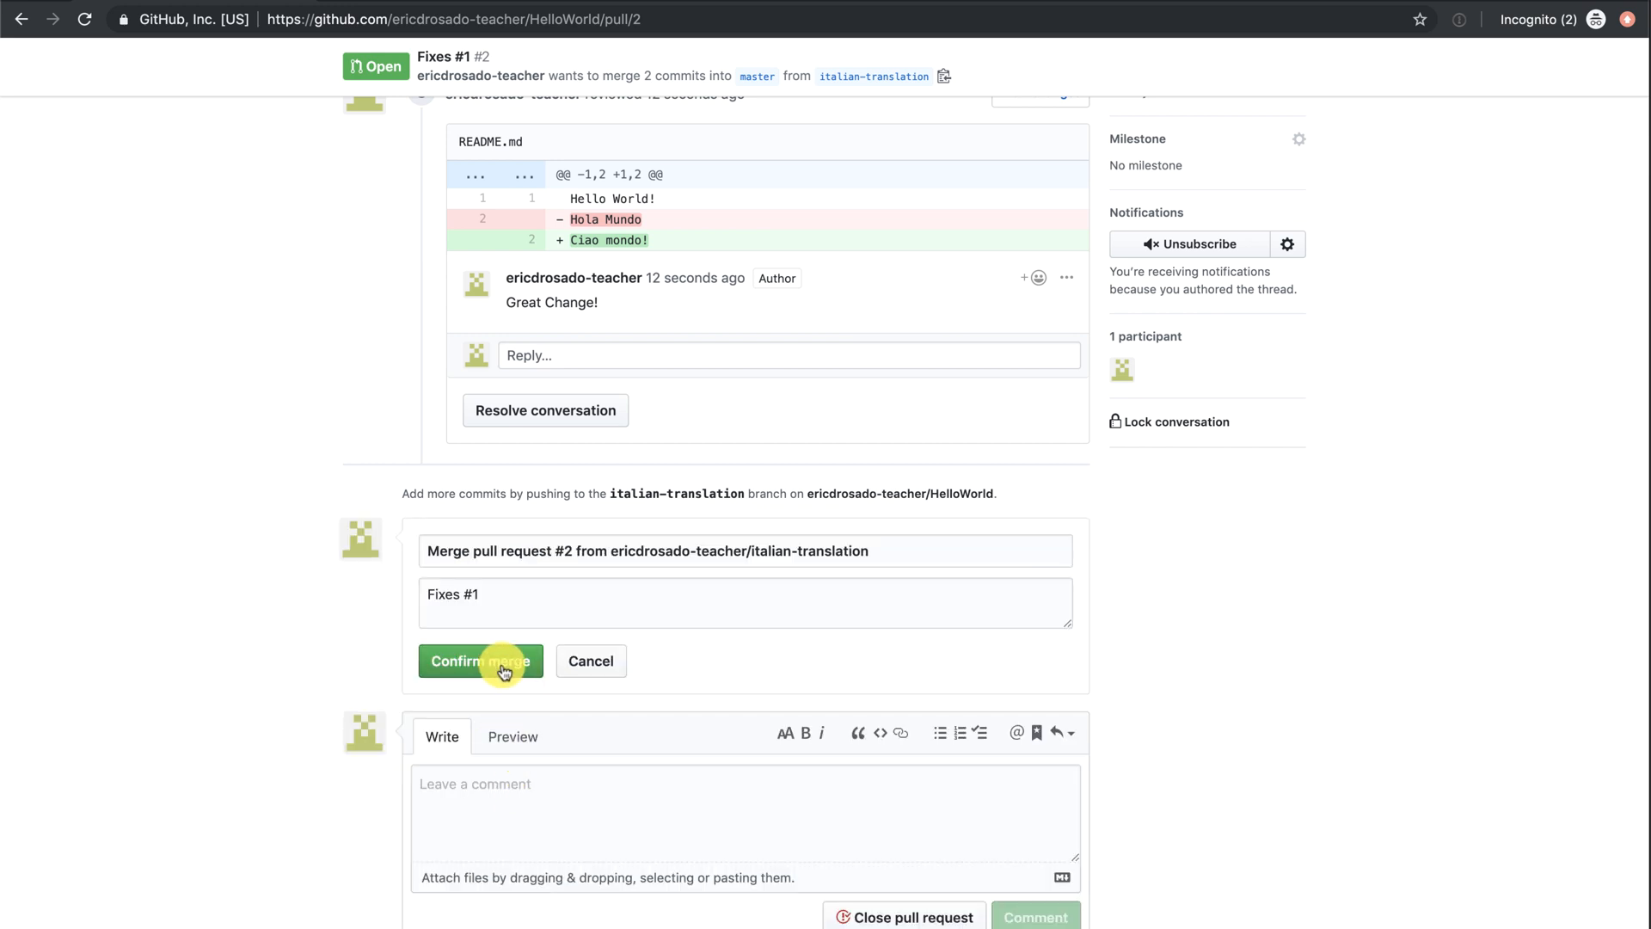
pyautogui.click(480, 661)
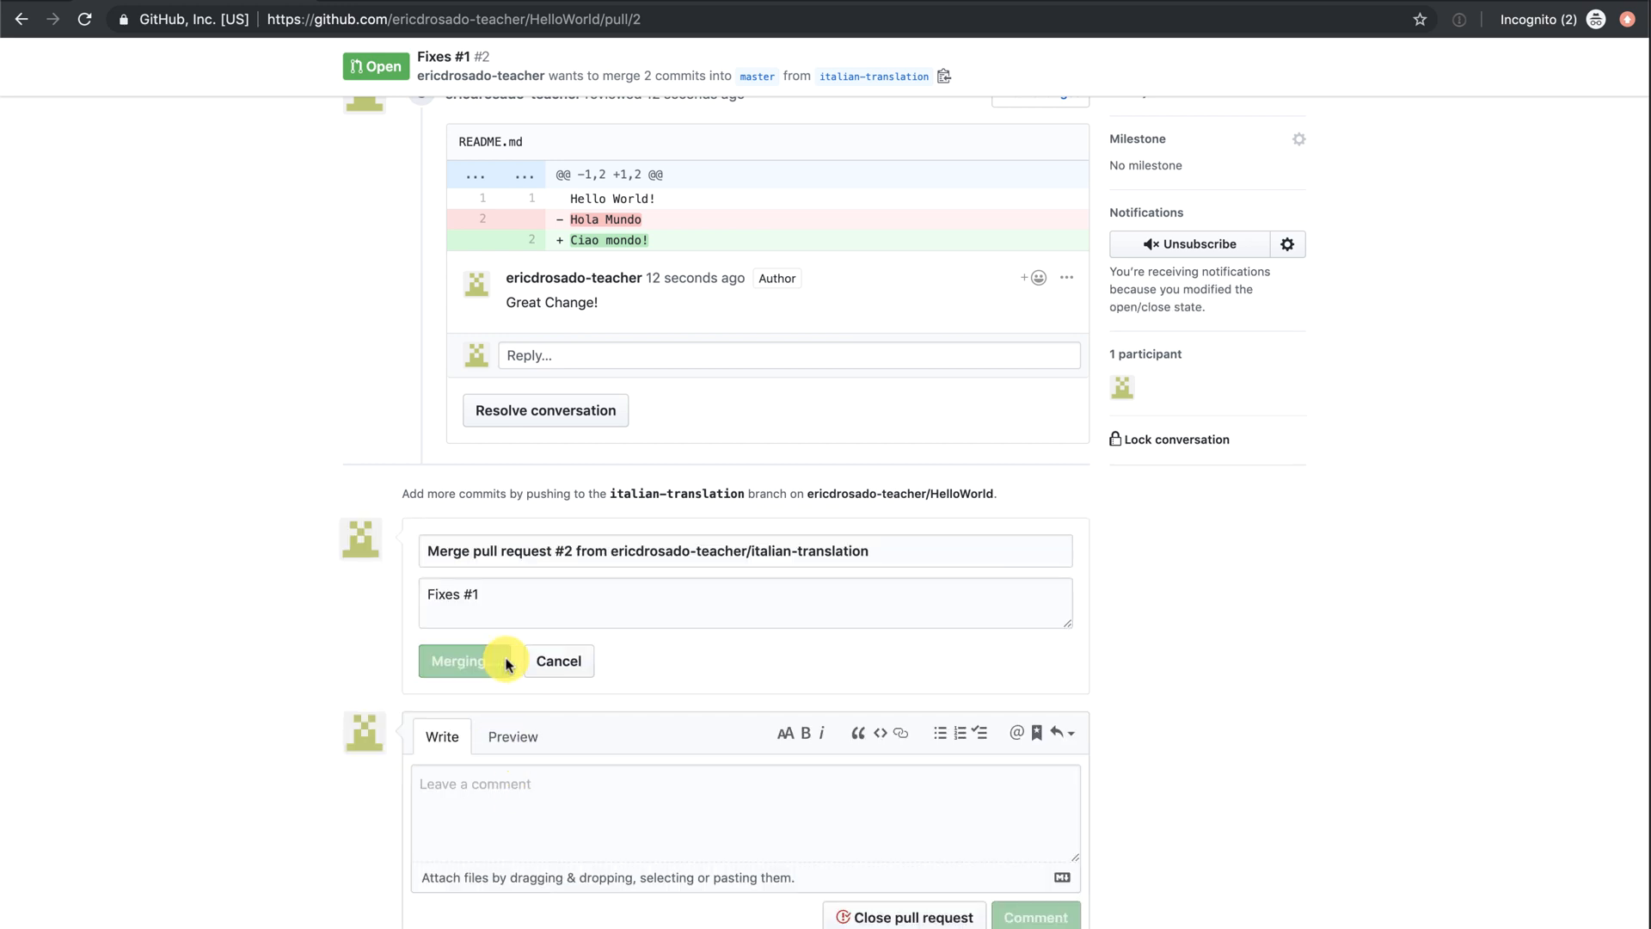
pyautogui.click(457, 660)
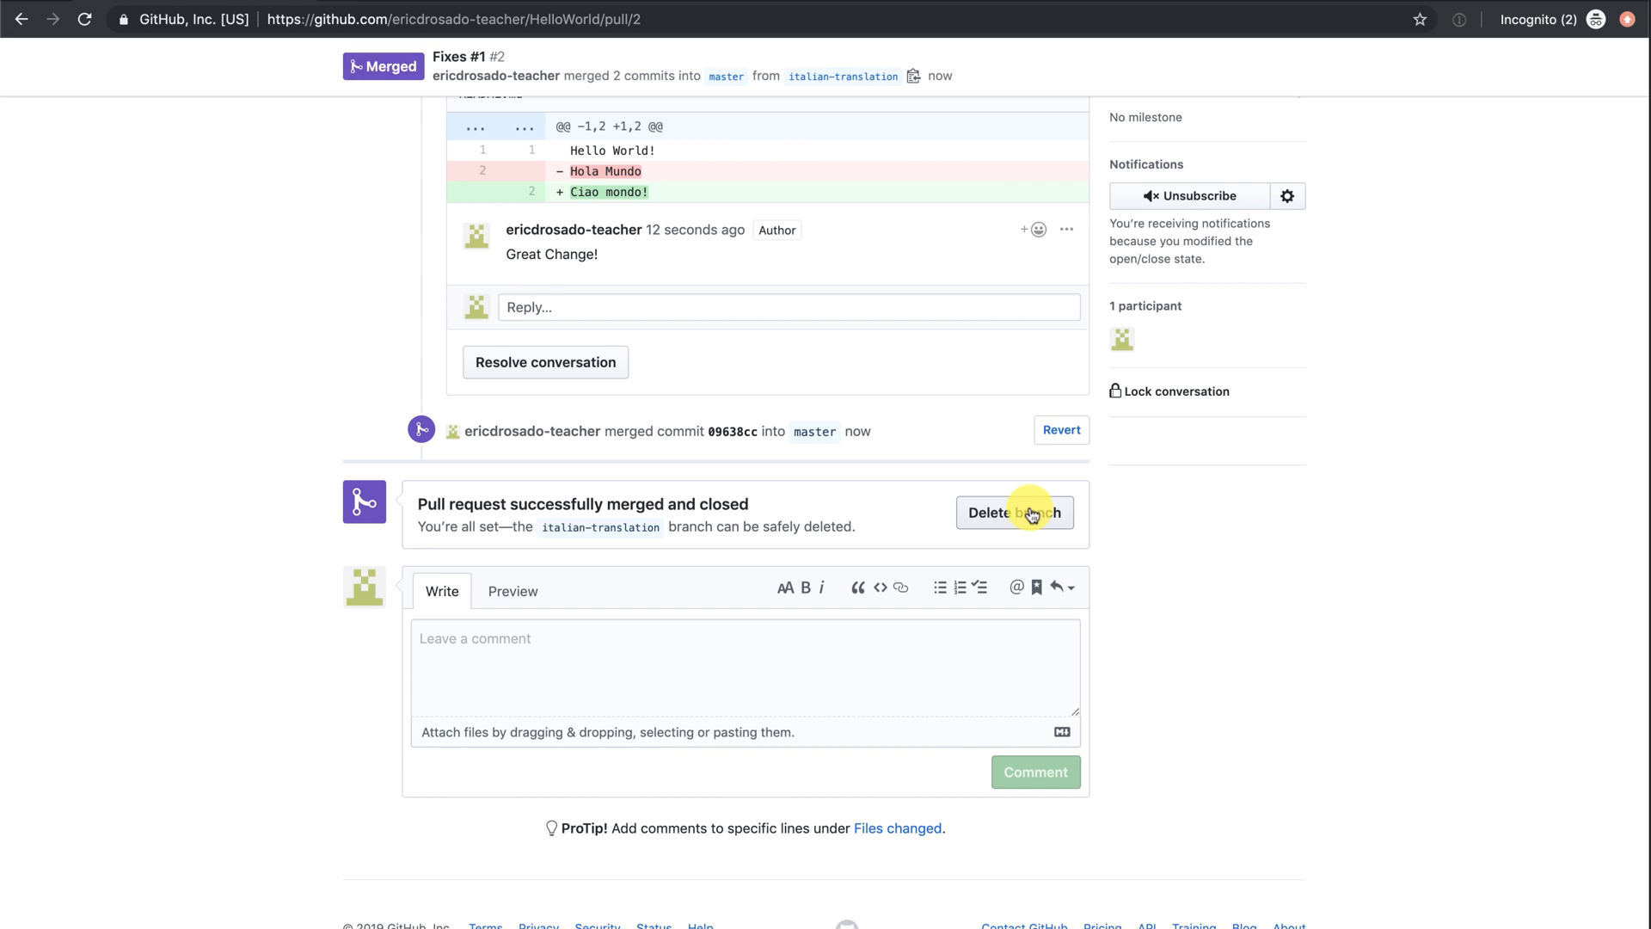
pyautogui.click(1013, 513)
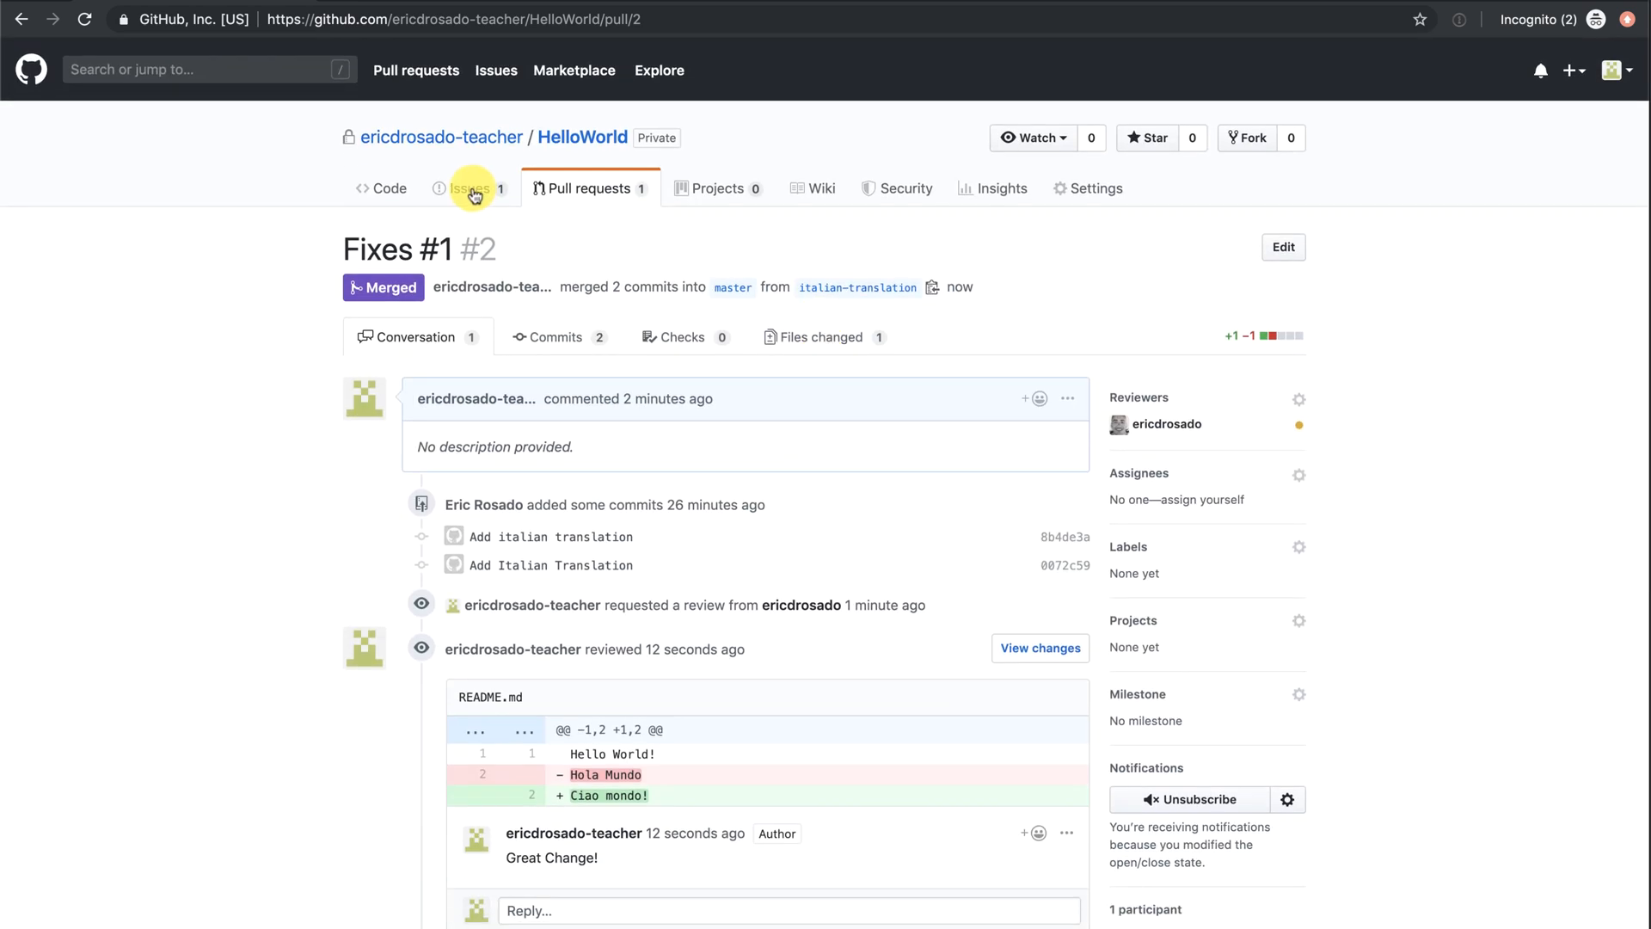
# Show the repository's issues list with 0 open and 1 closed.
pyautogui.click(469, 187)
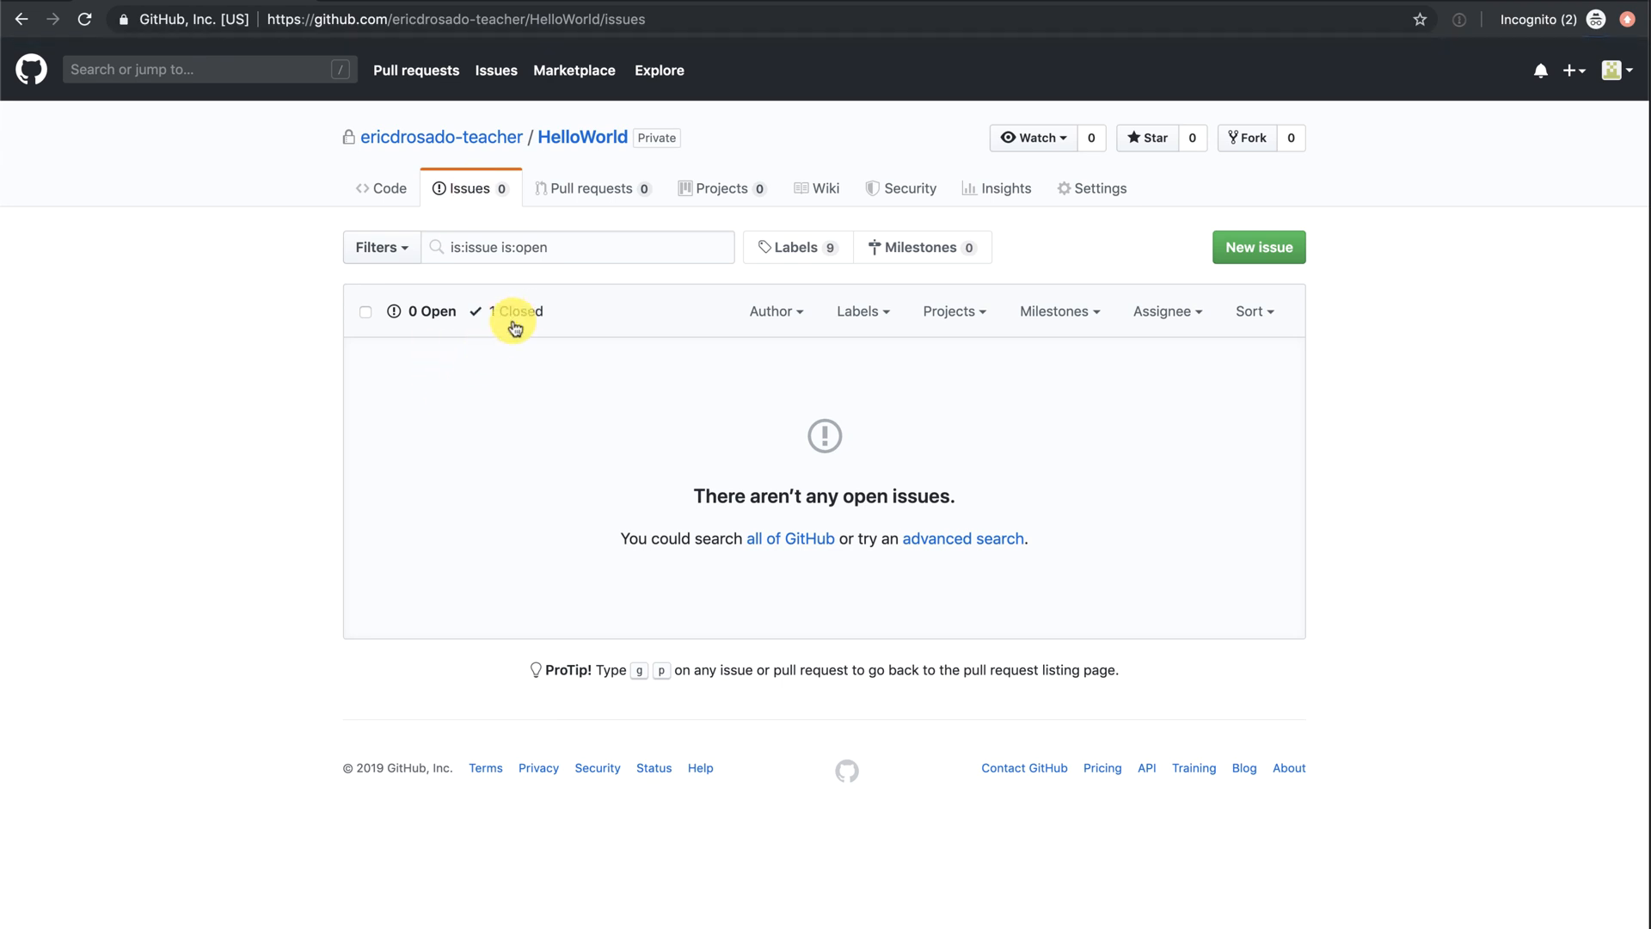
pyautogui.click(516, 311)
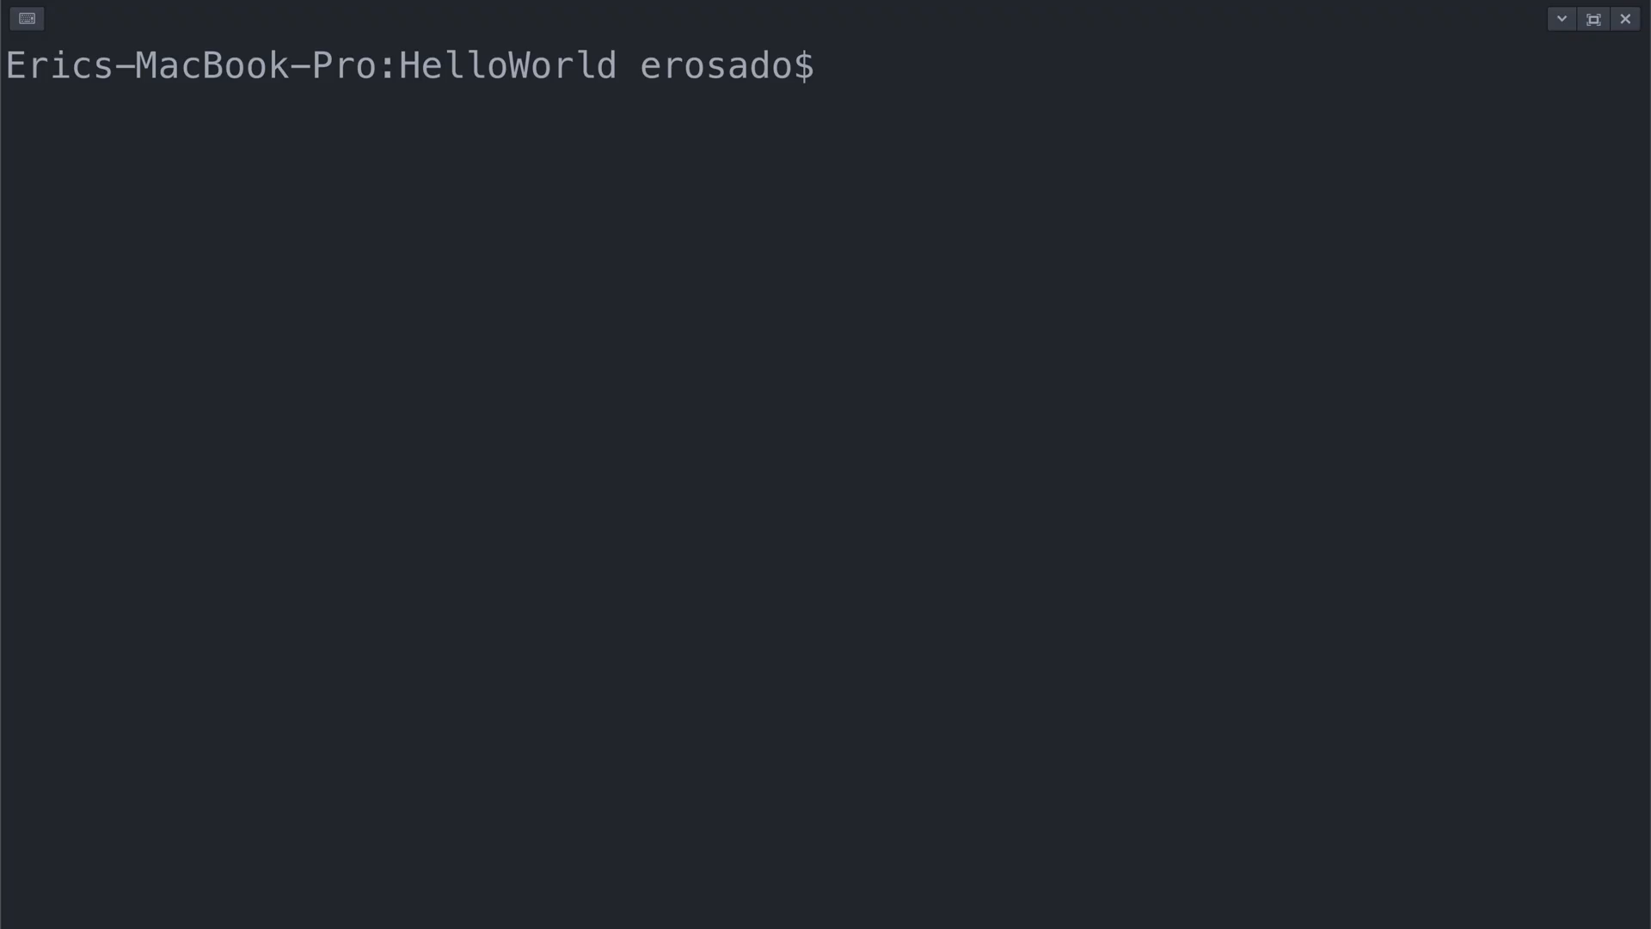
# Enter 'git pull origin master' at the HelloWorld prompt without running it.
pyautogui.write('git pull origin')
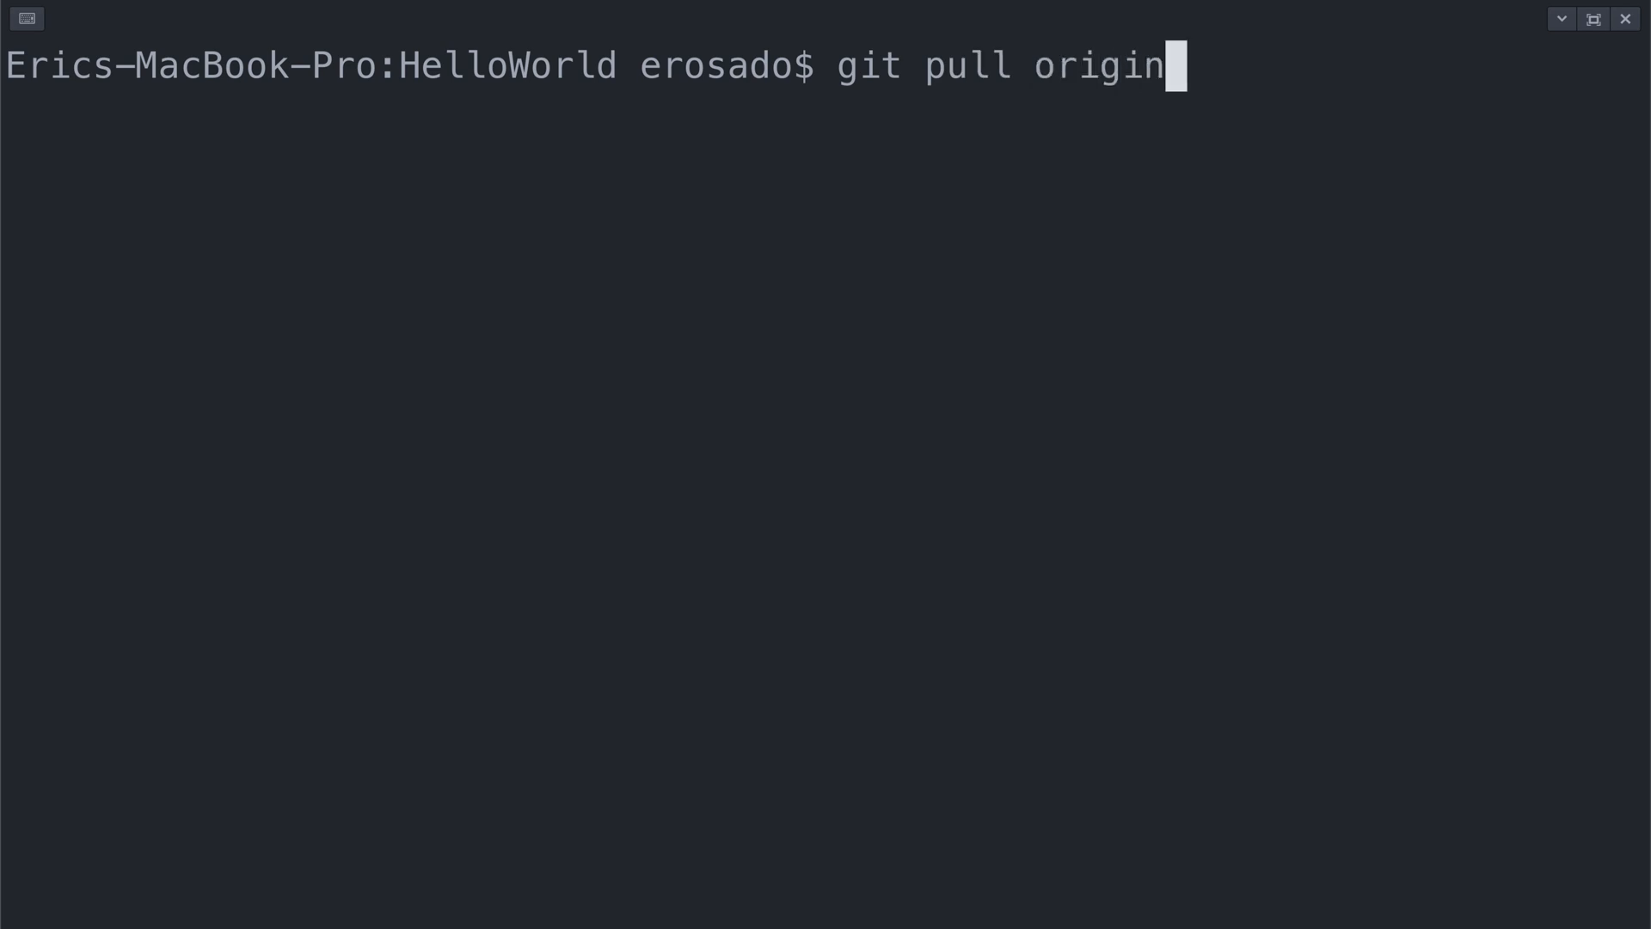
pyautogui.write('master')
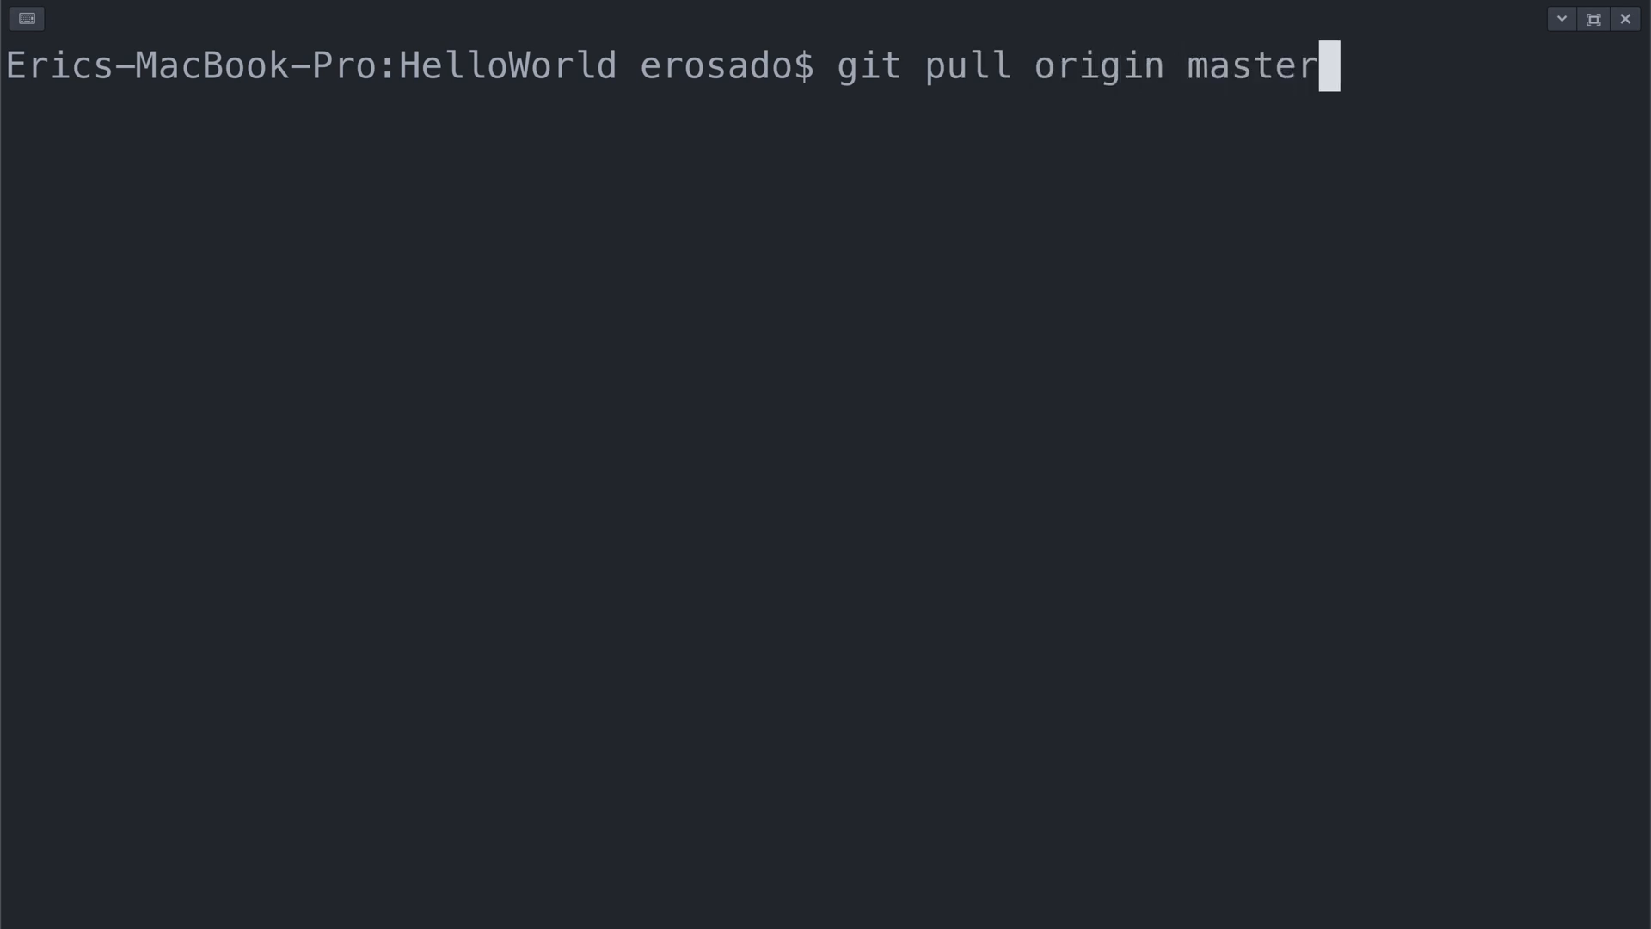